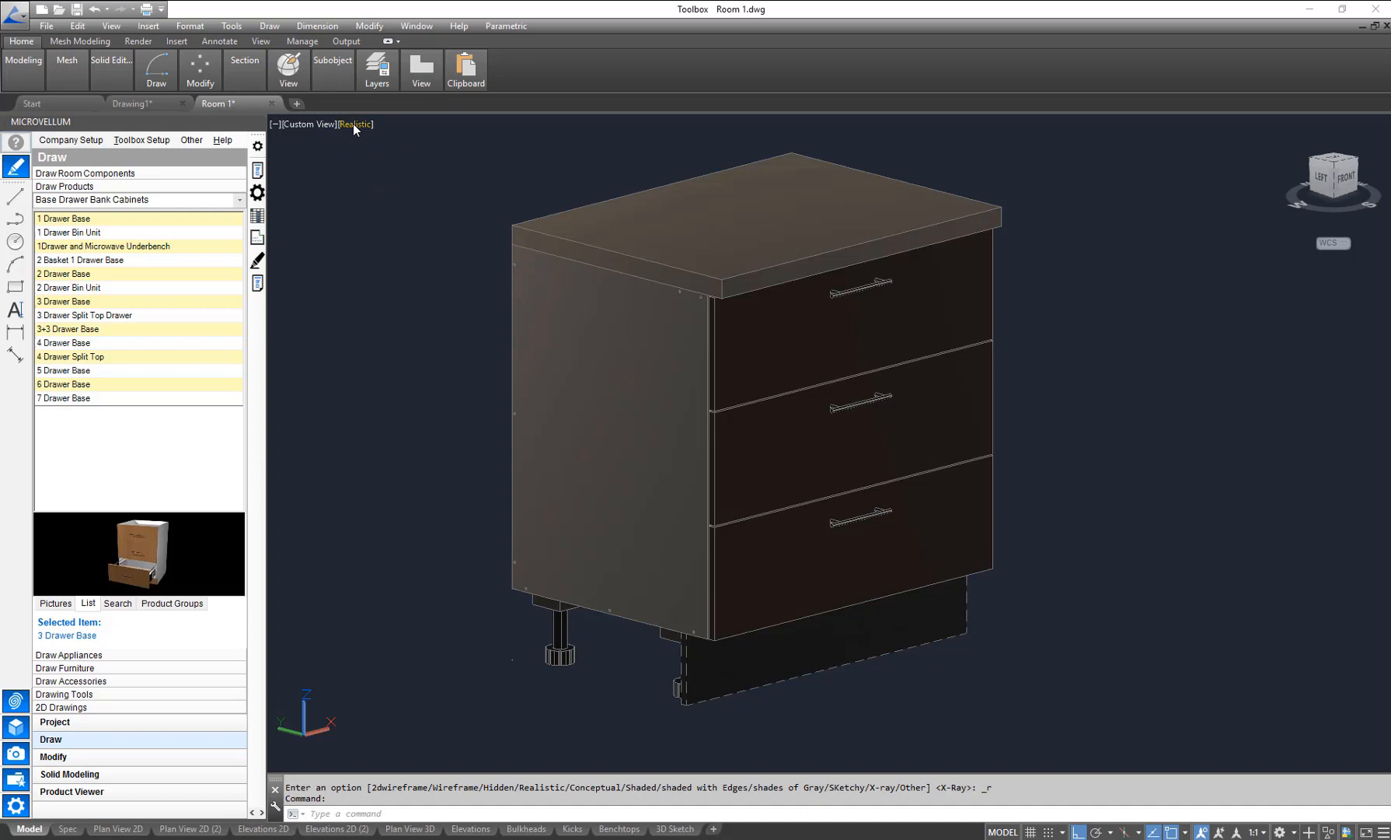
- Switch the viewport visual style from Realistic to X-Ray to expose the drawer boxes
click(355, 124)
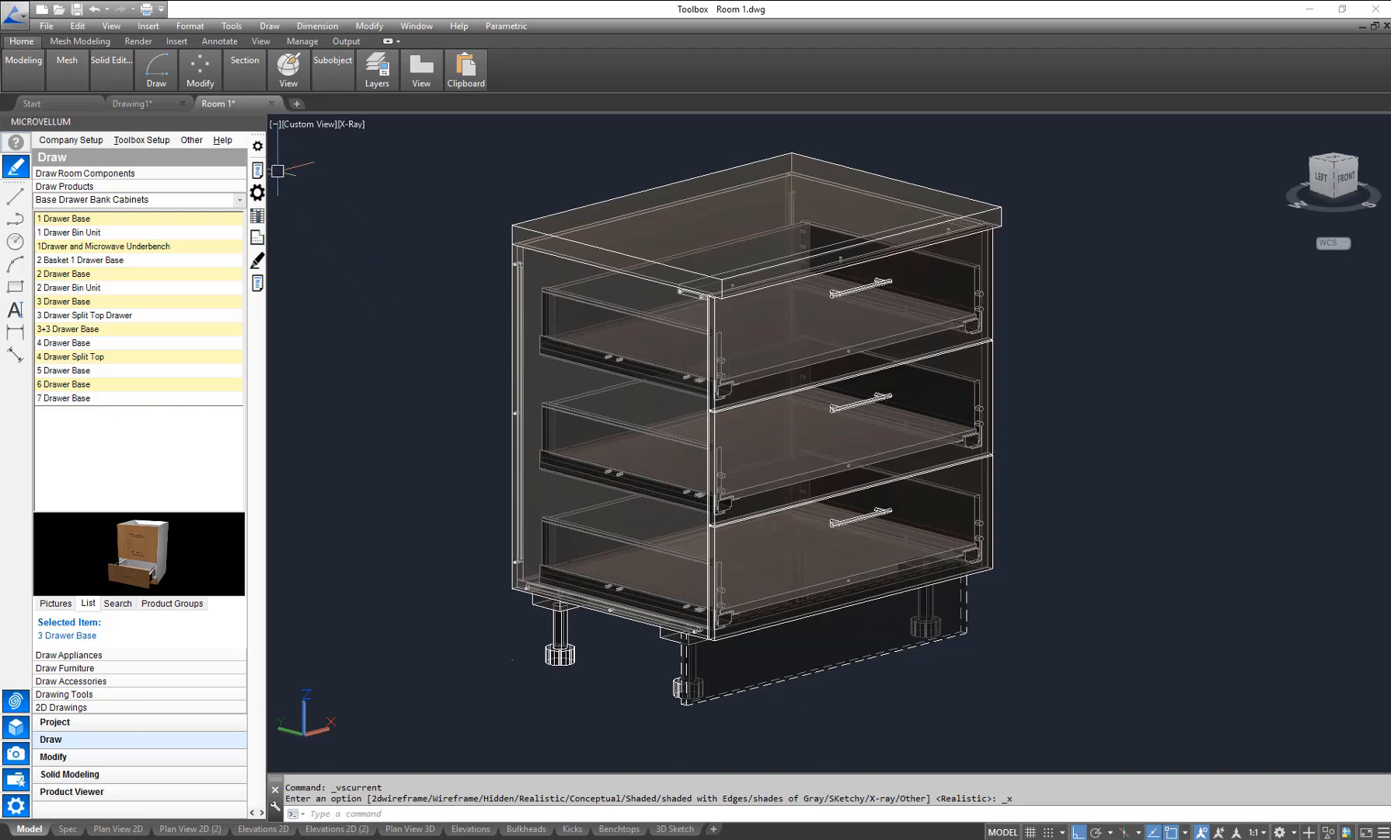
mouse_move(258, 170)
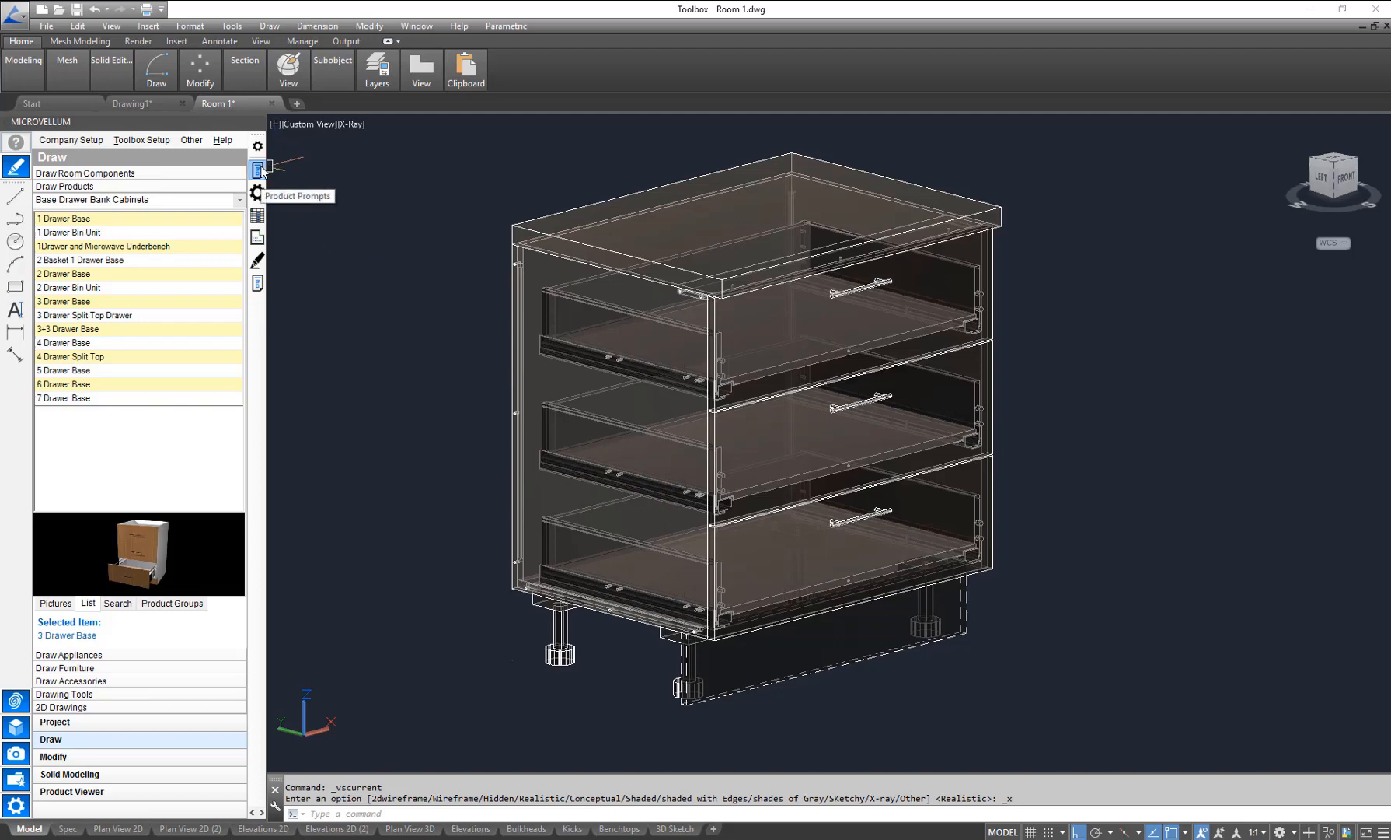
- Bring up the 3 Drawer Base product prompts on the Drawer Variables settings
click(258, 168)
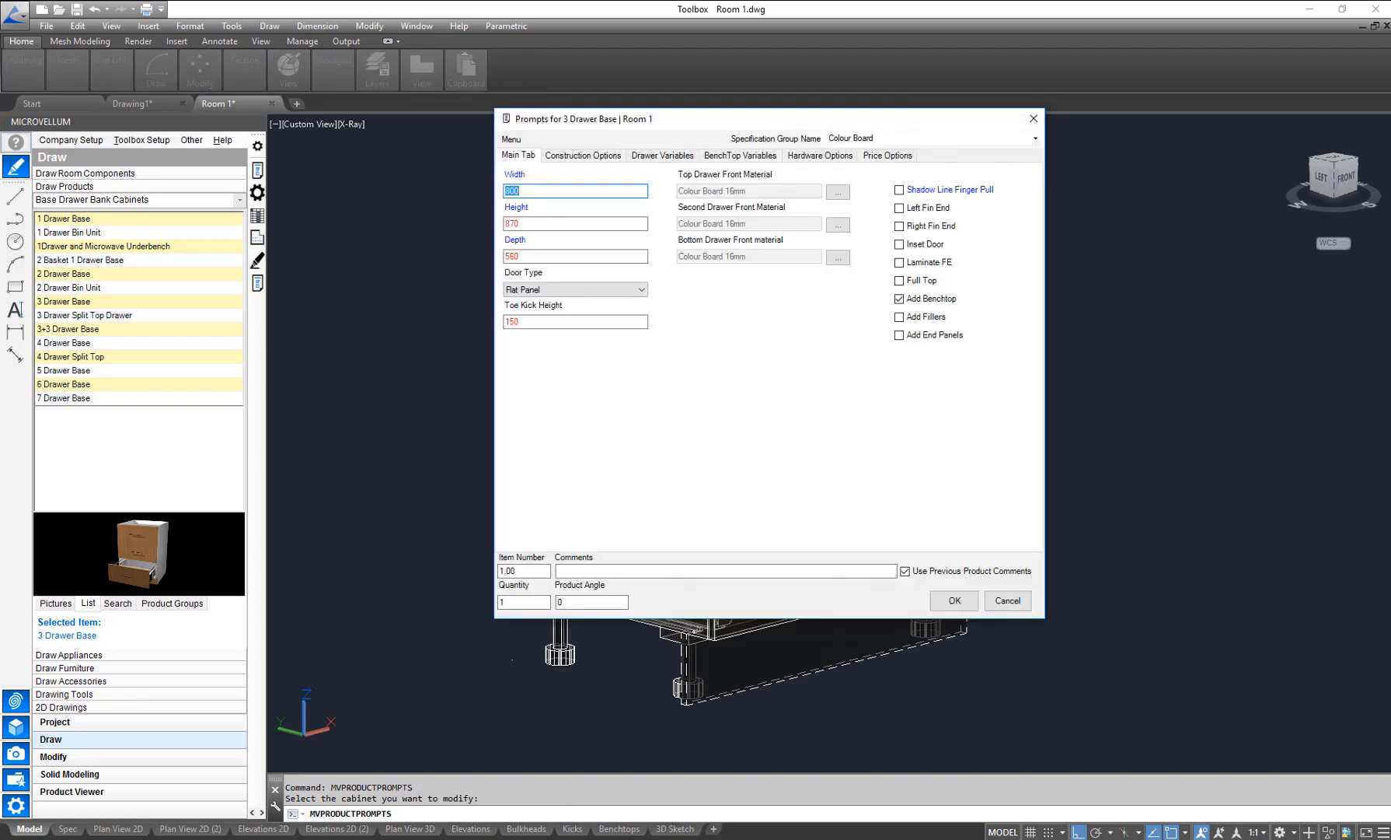
click(661, 155)
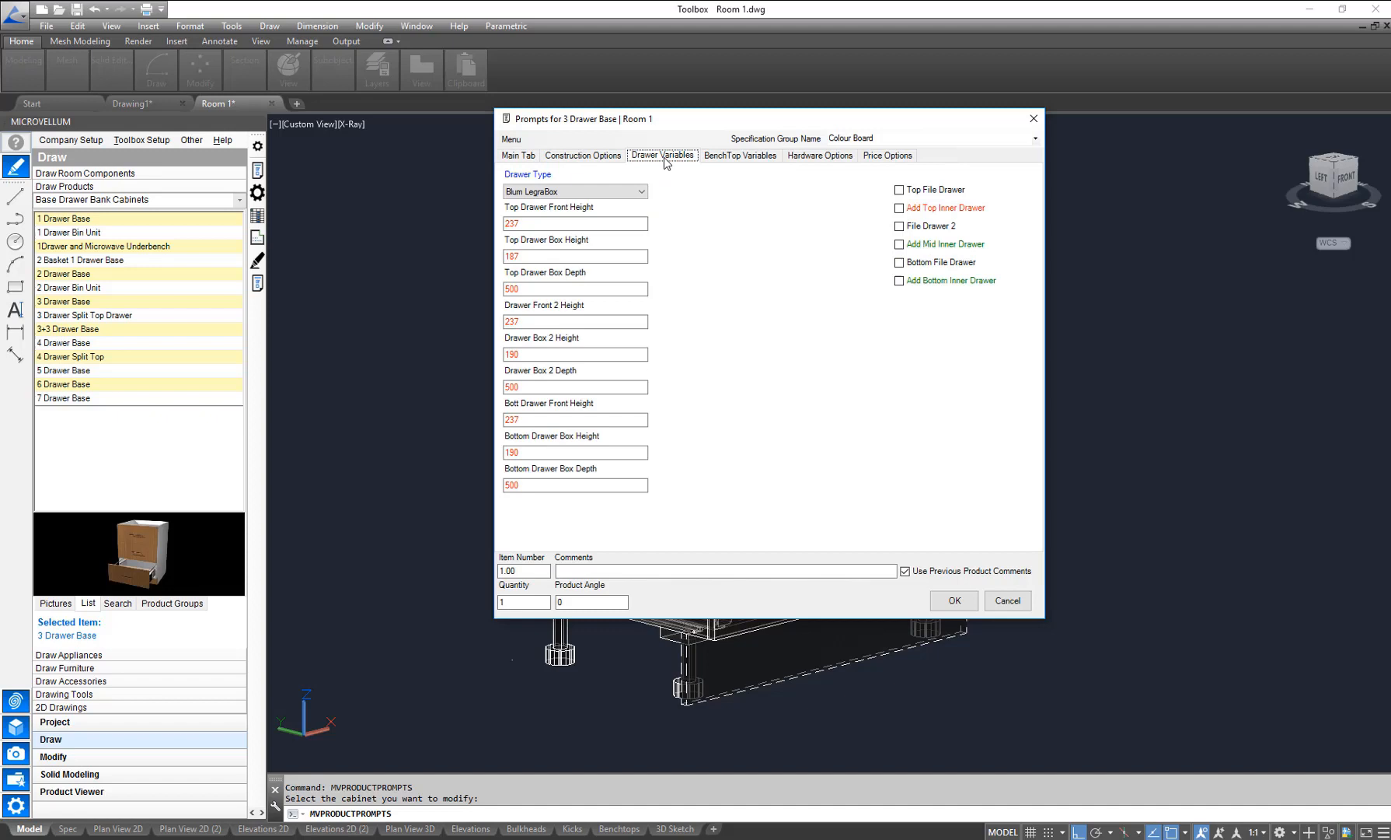
mouse_move(672, 171)
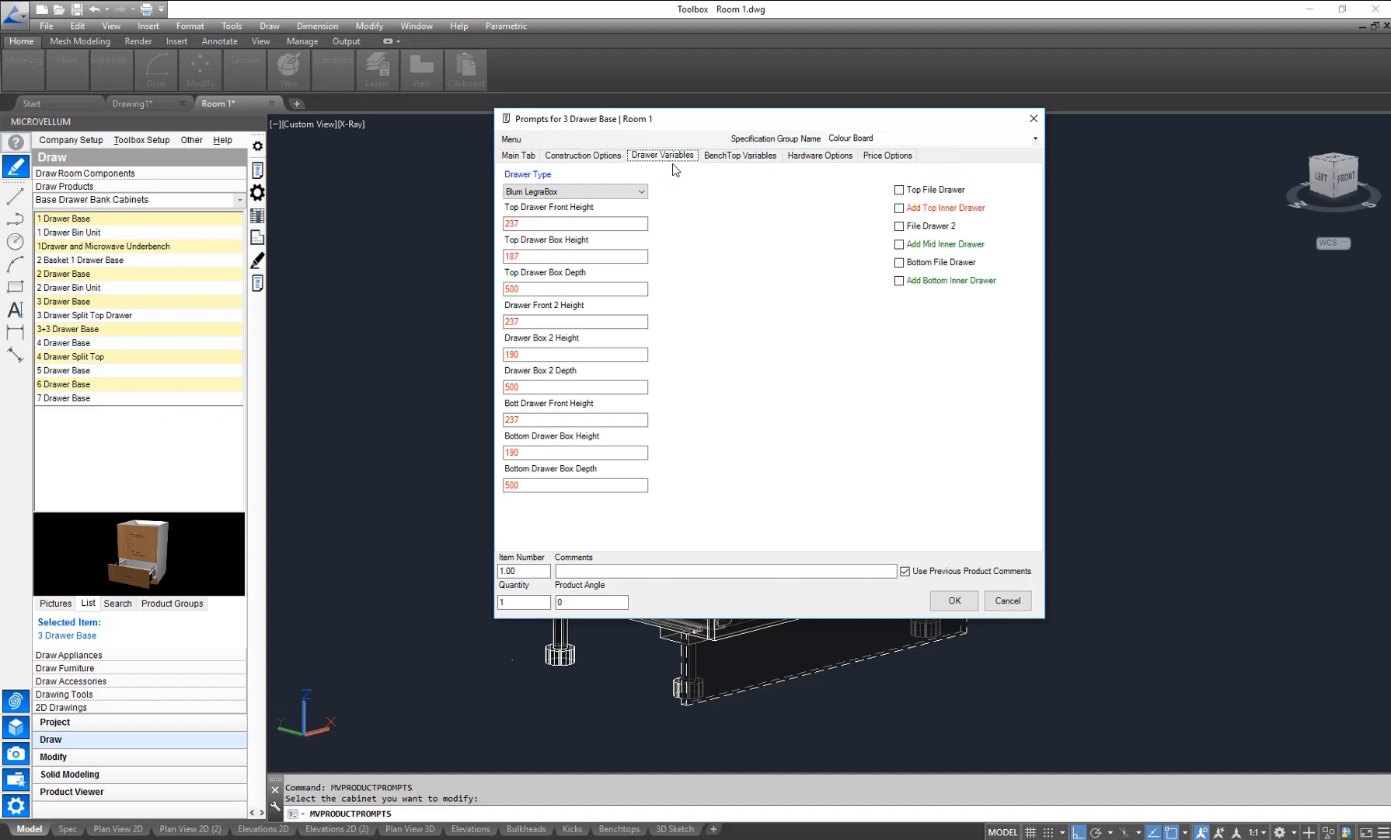
mouse_move(899, 209)
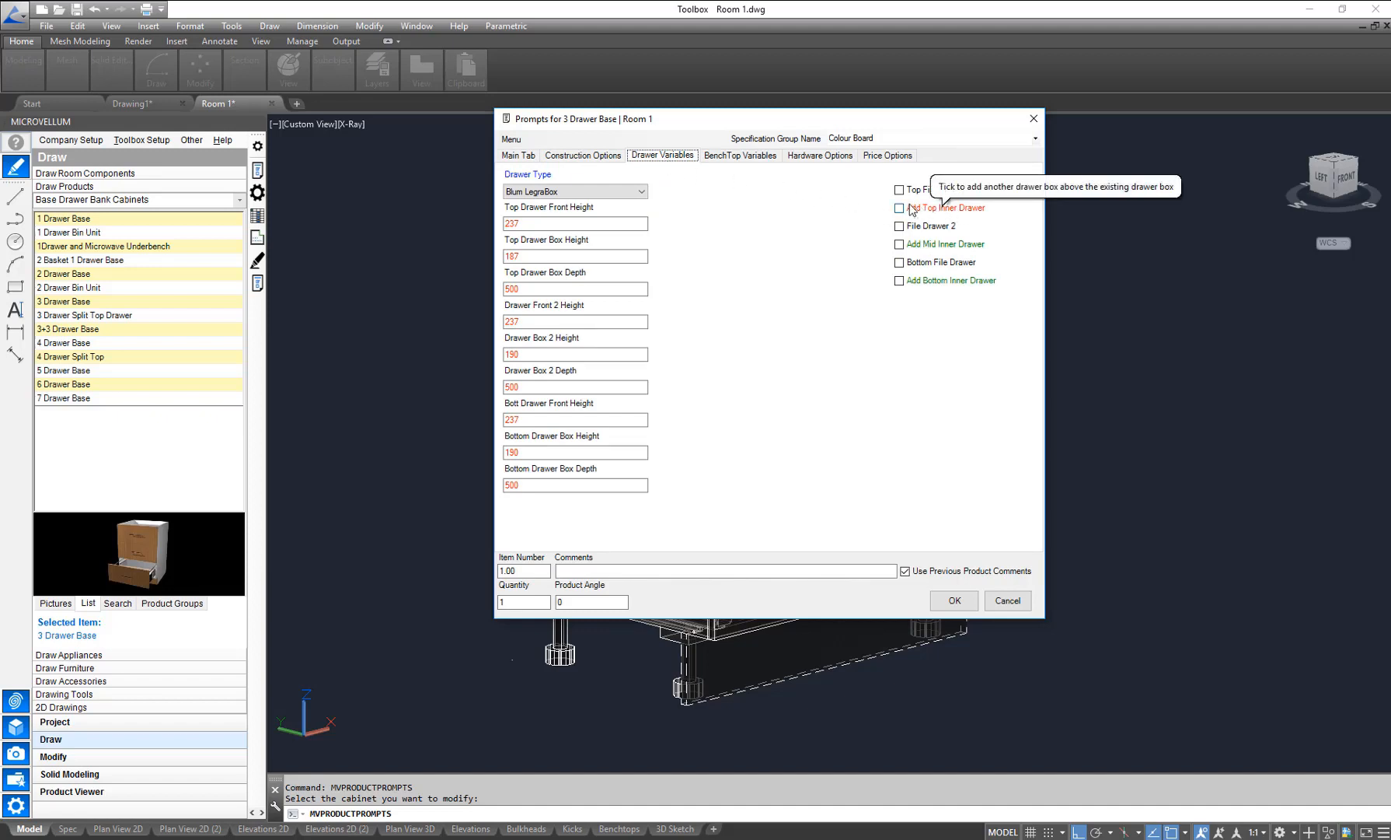
mouse_move(929, 286)
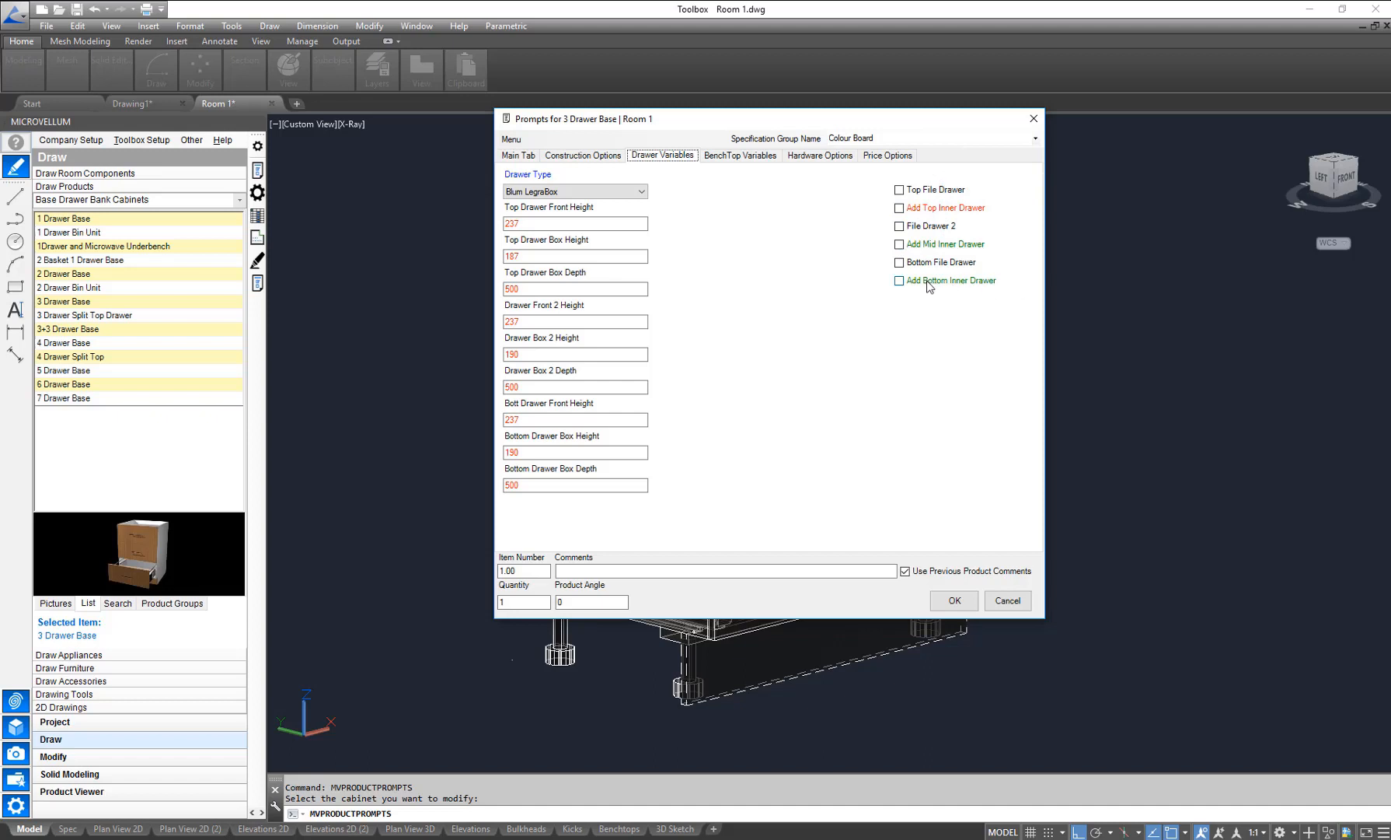
- Enable Add Bottom Inner Drawer and Add Mid Inner Drawer and confirm the prompts
click(898, 280)
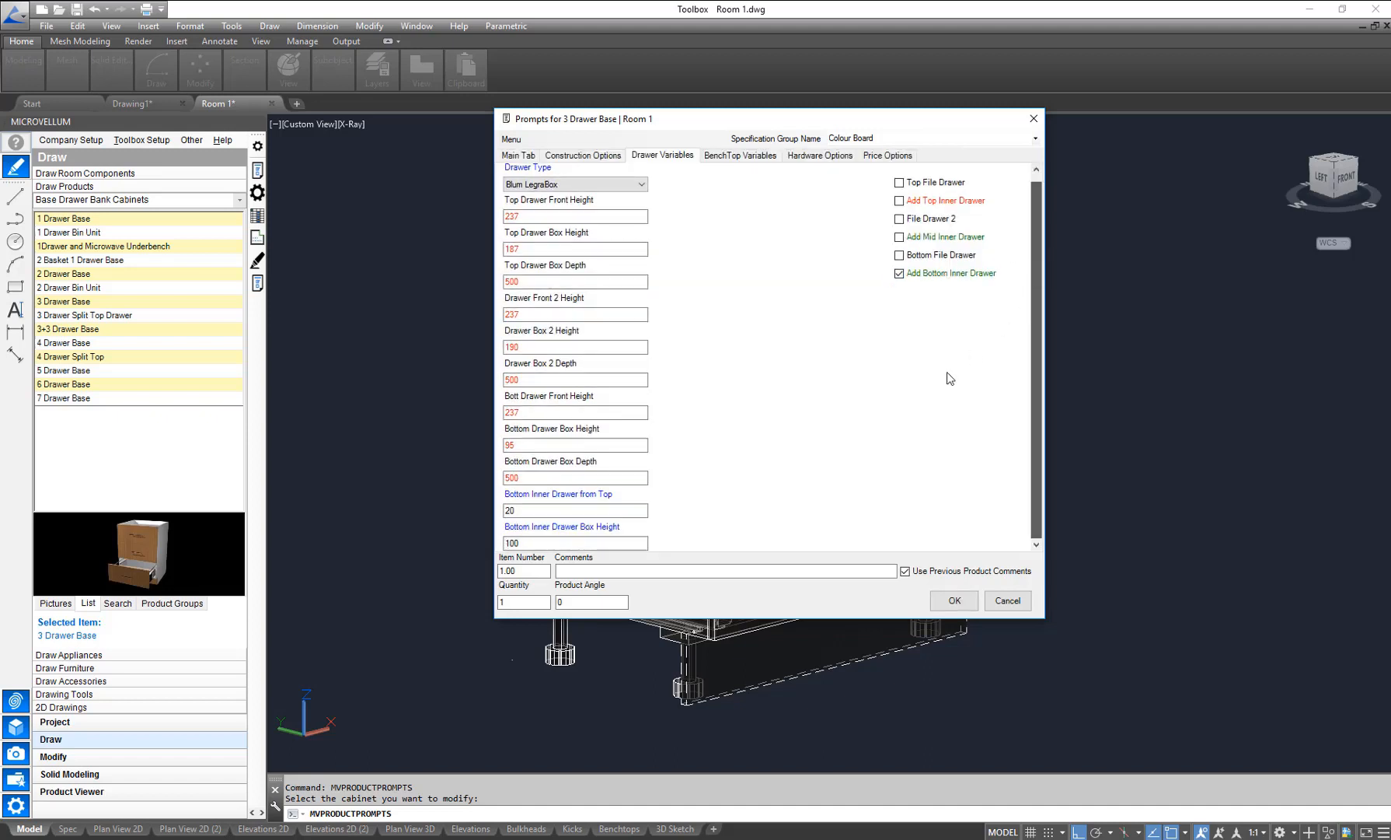
click(576, 510)
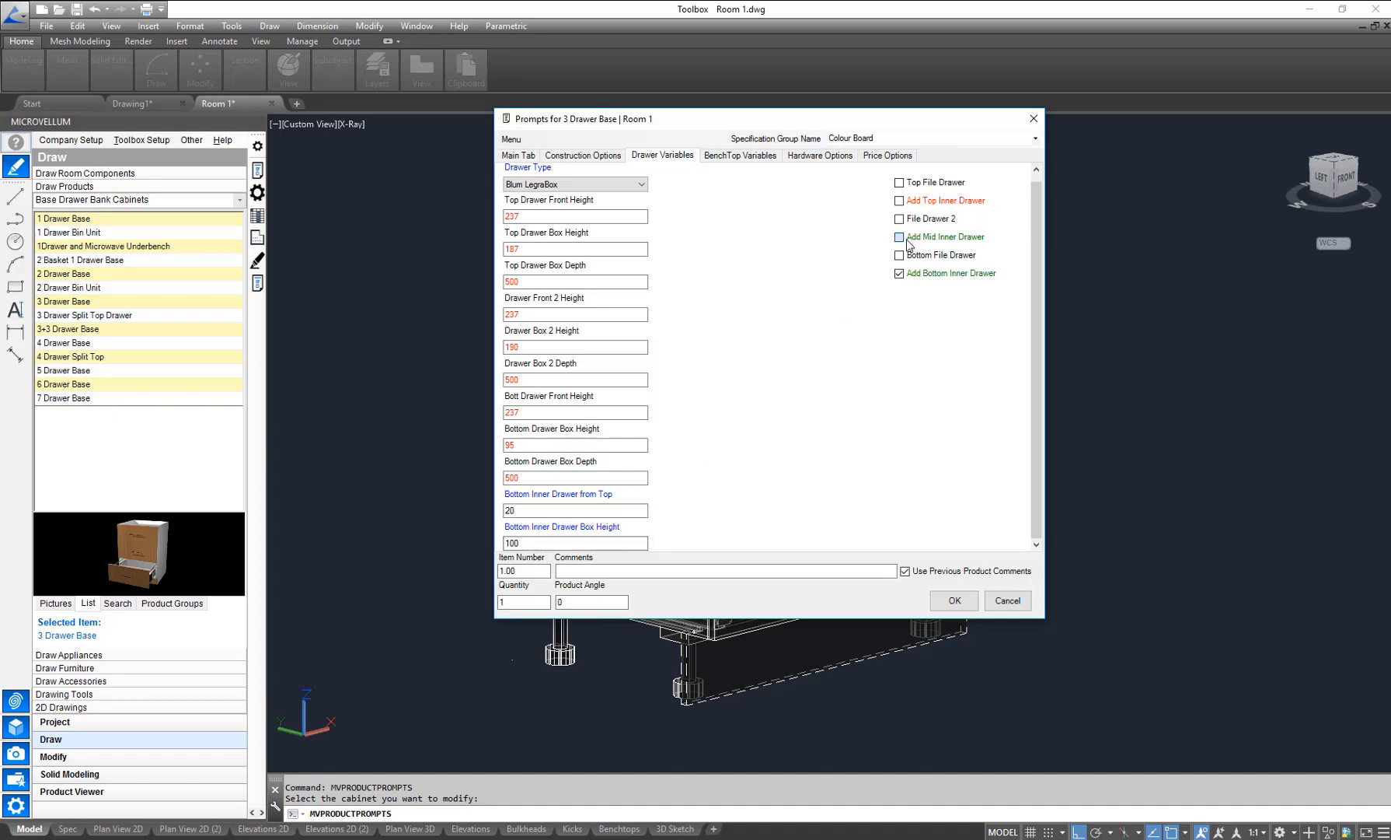
click(899, 236)
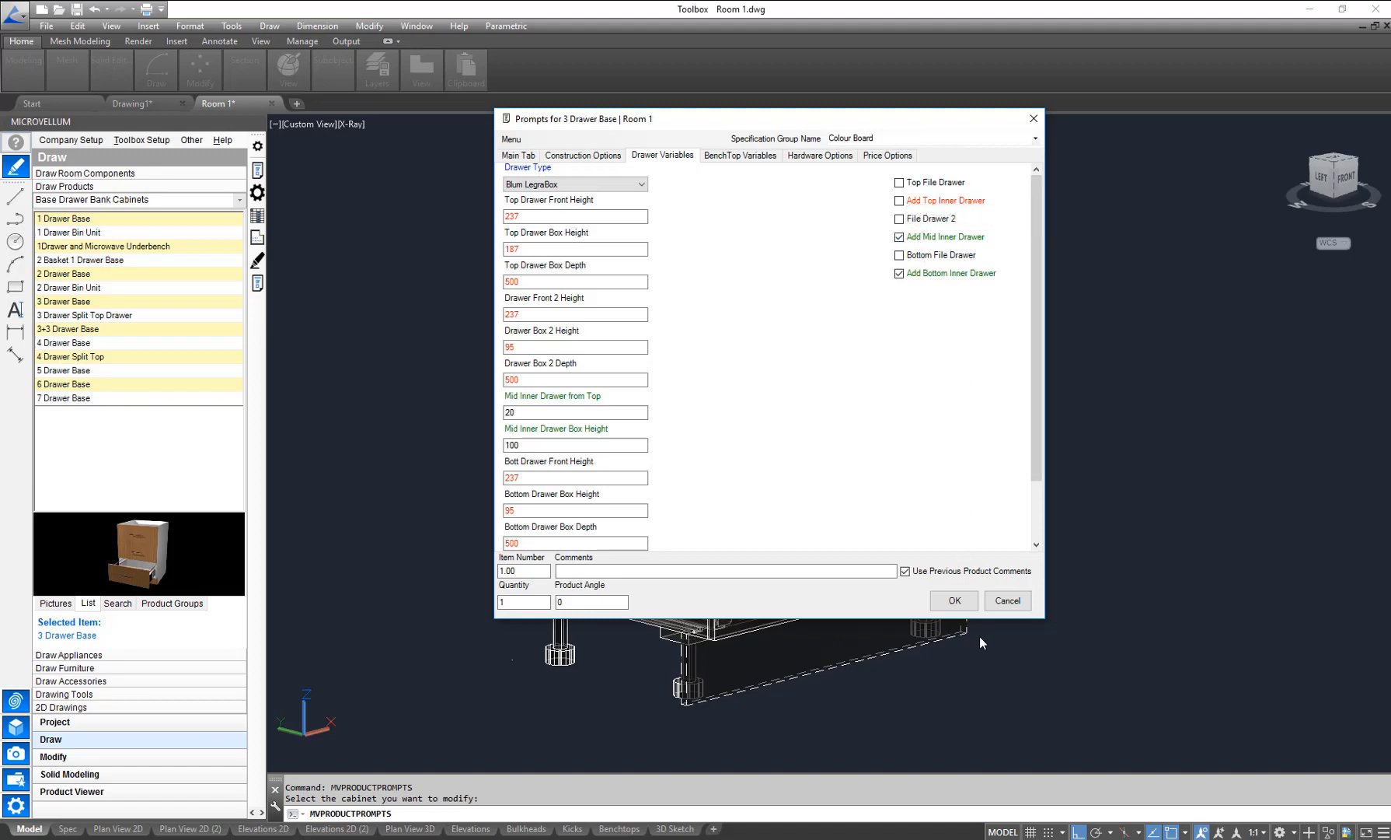
click(951, 600)
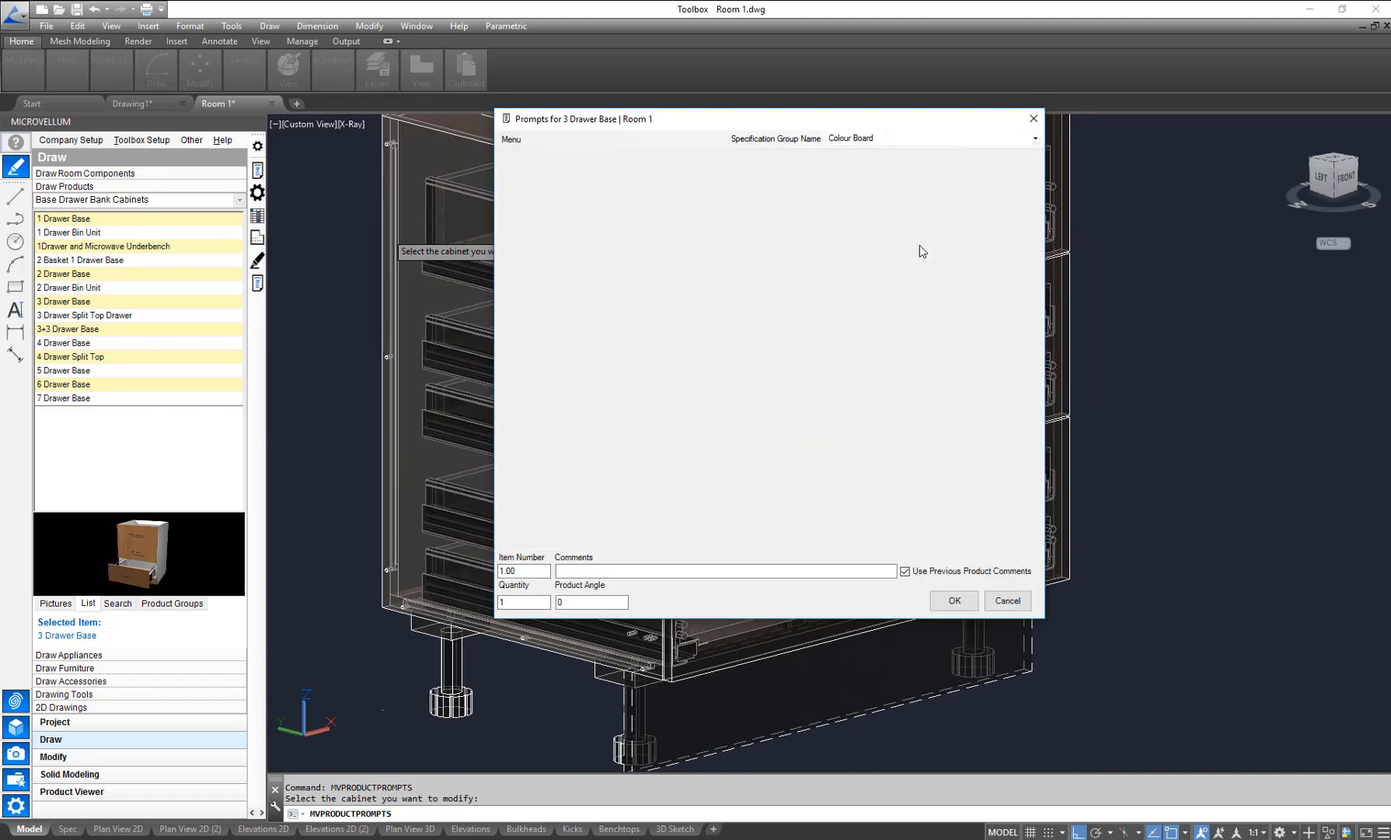
- Enable Shadow Line Finger Pull on the Main Tab with Hafele Extrusion type and confirm
click(661, 155)
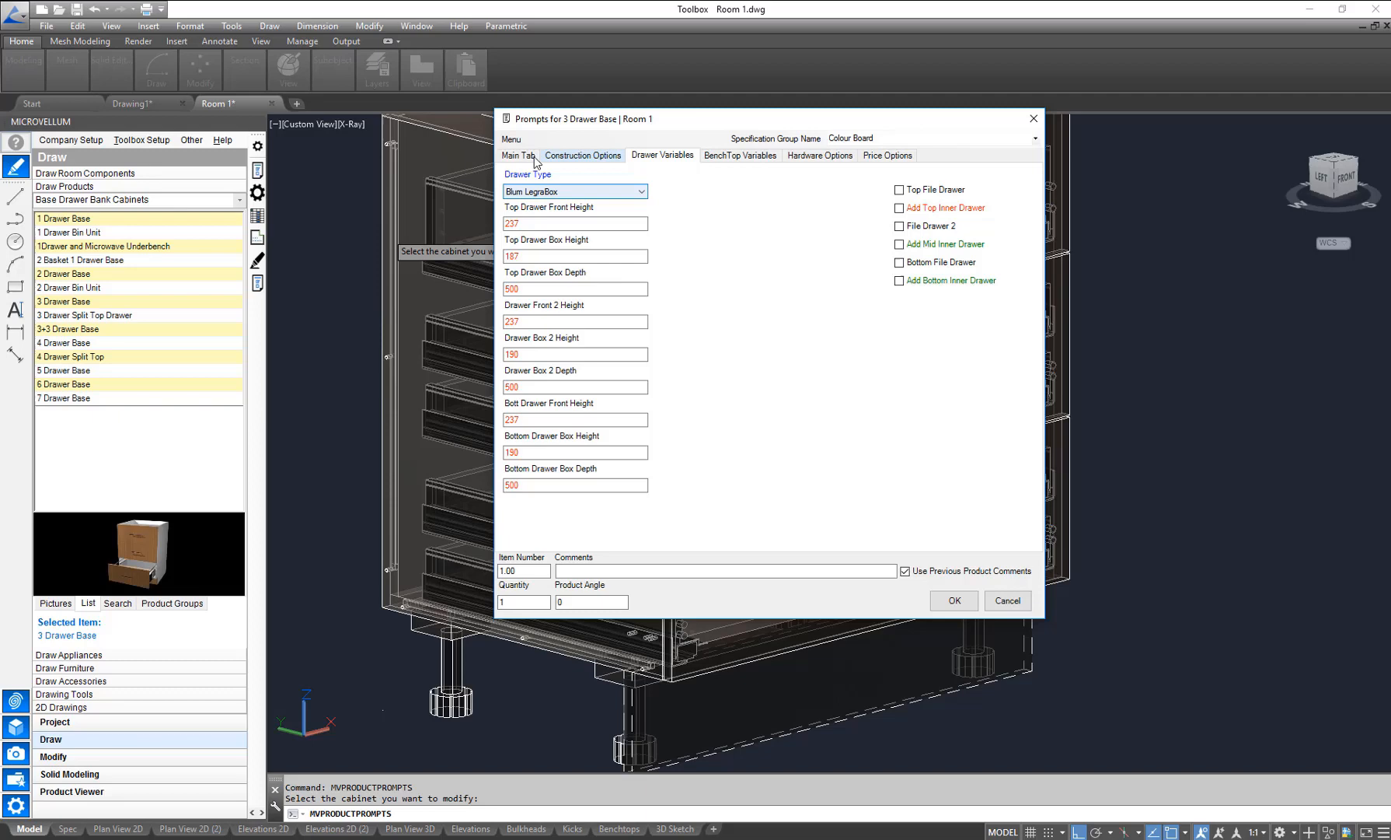
click(518, 155)
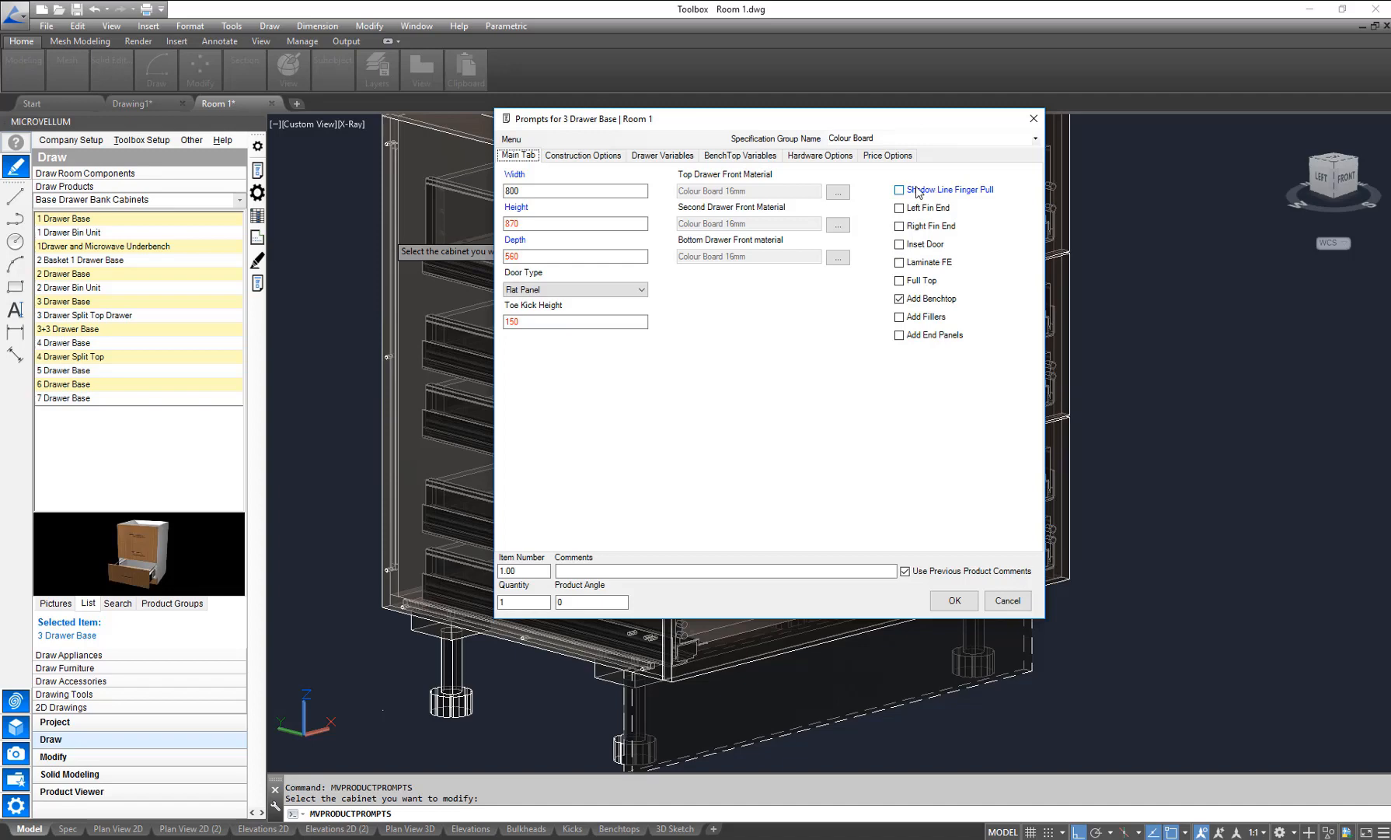
click(898, 190)
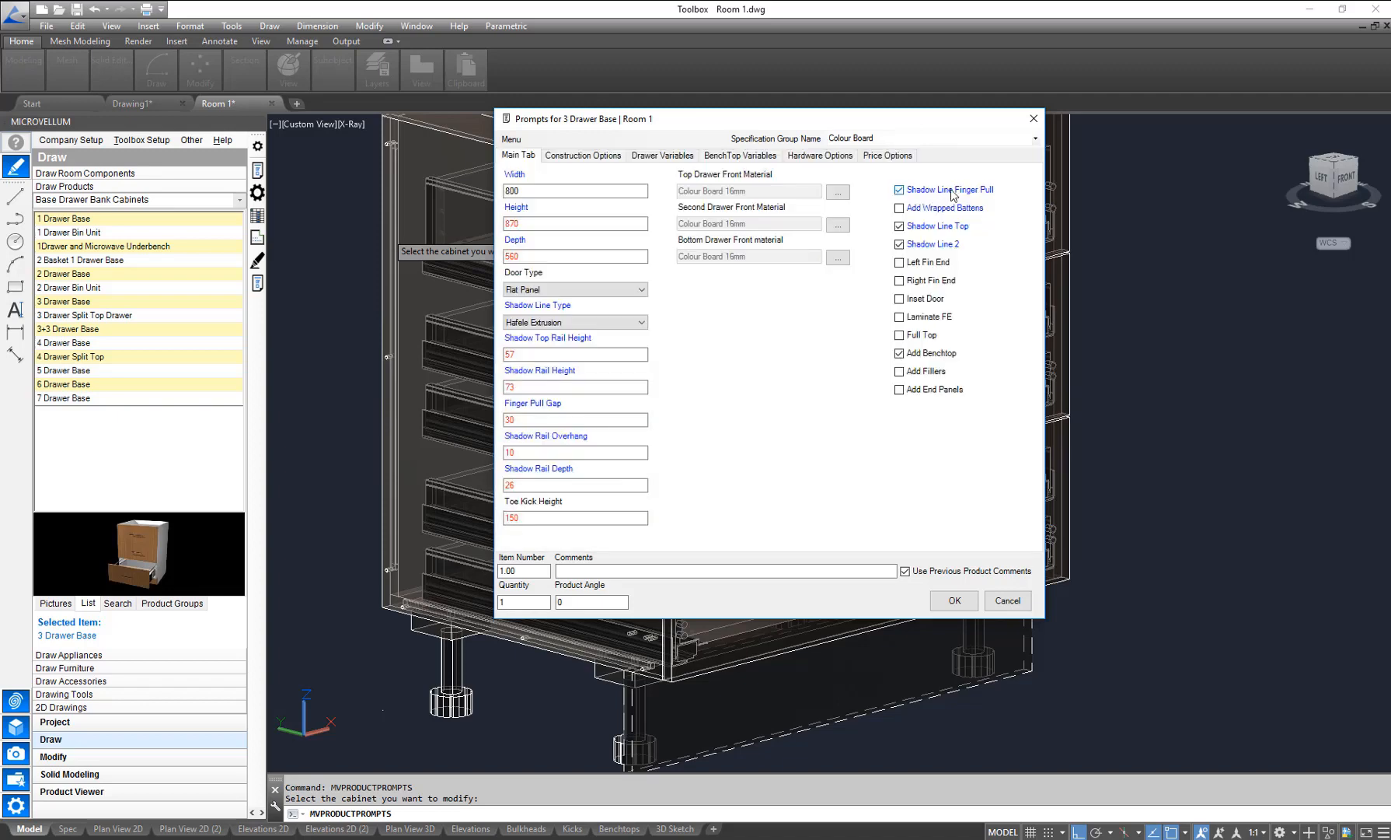
click(575, 322)
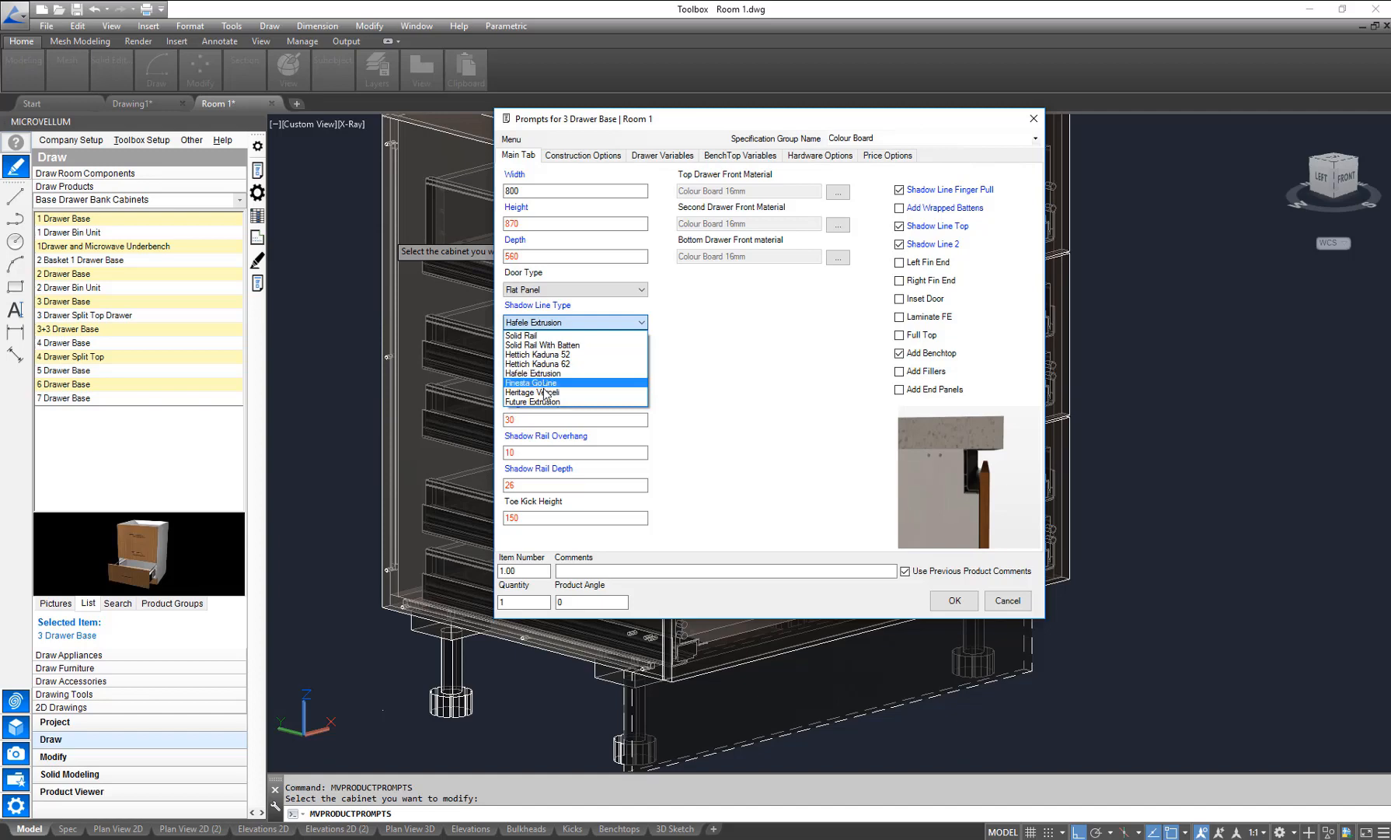
mouse_move(532, 403)
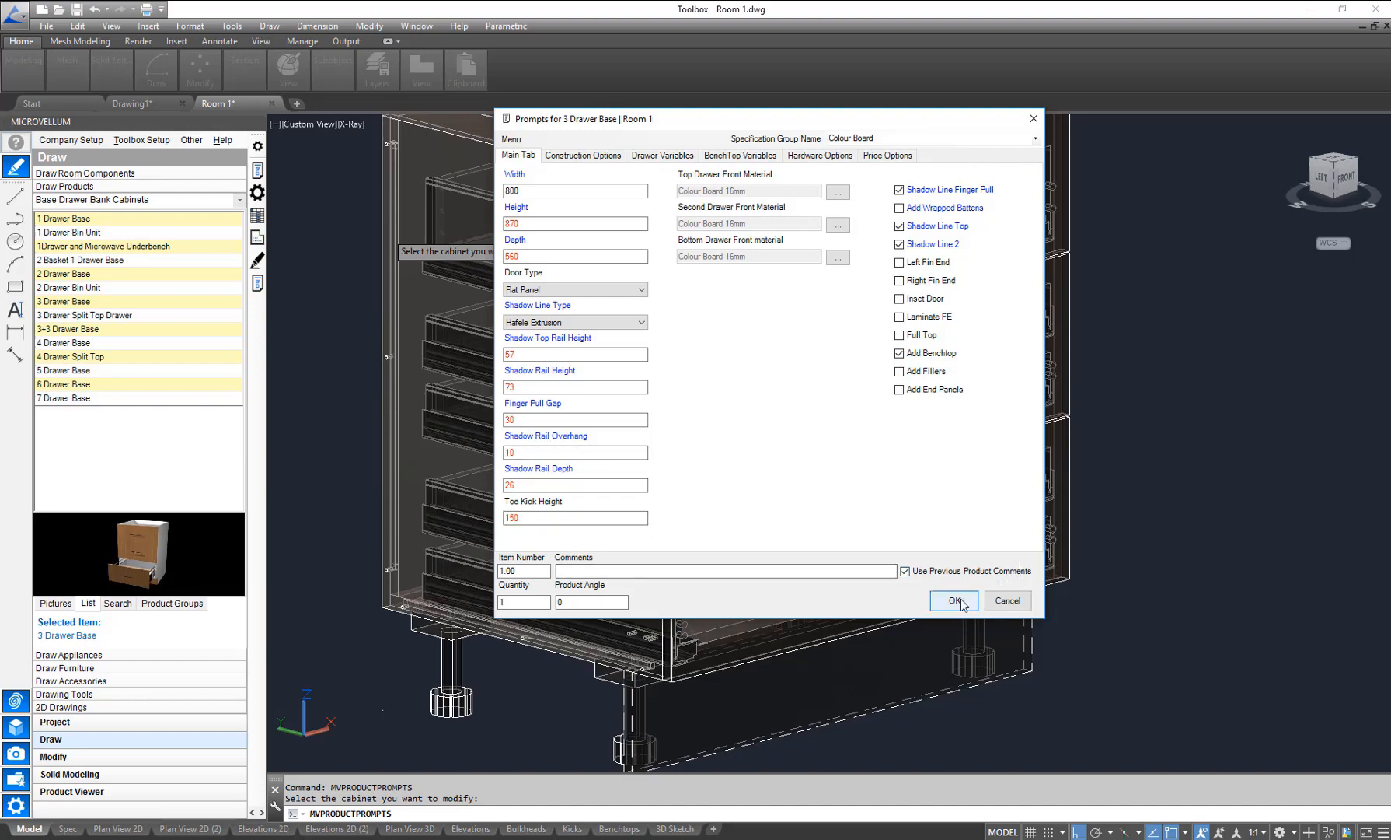
click(952, 600)
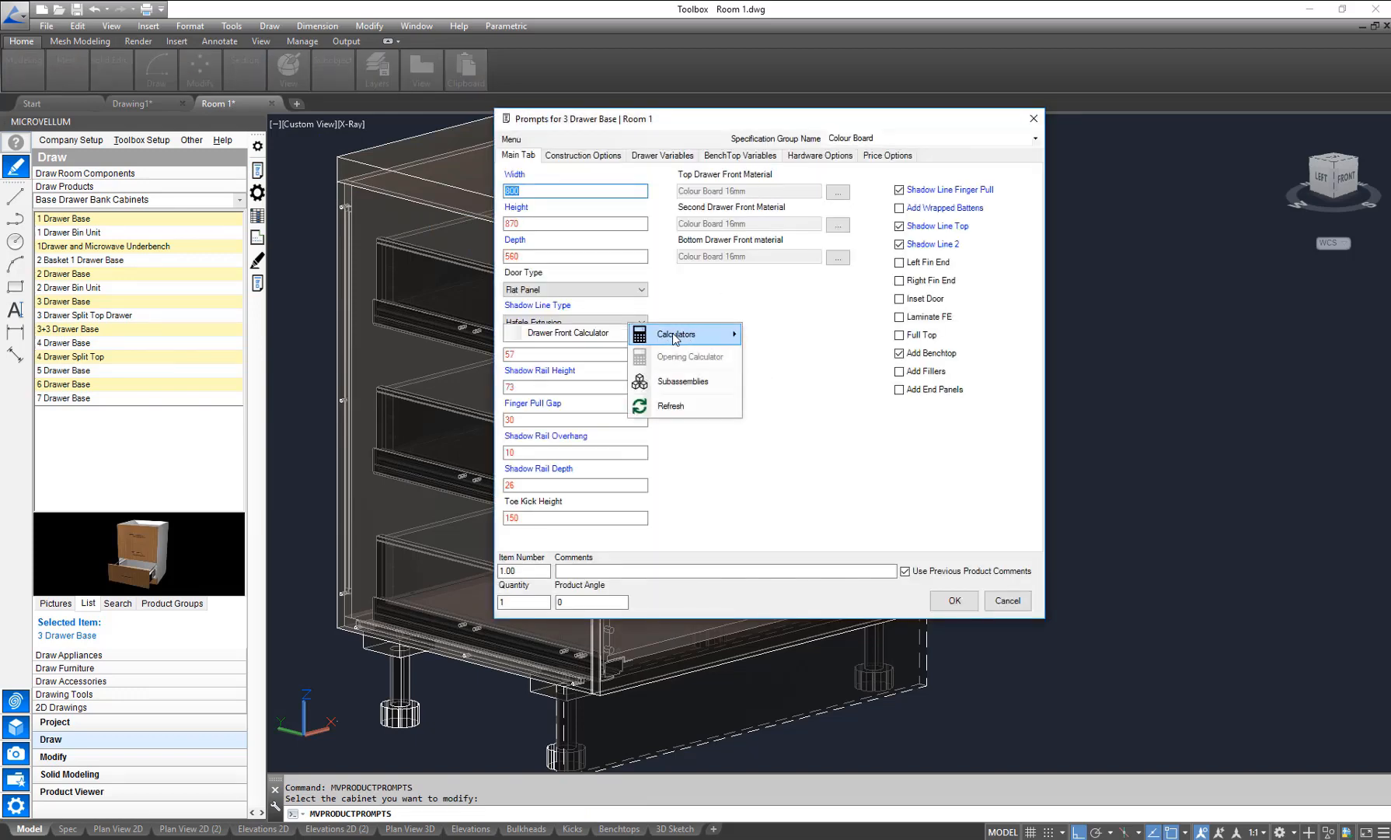
- Recalculate drawer fronts to 160 top with the two lower fronts equal at 235 and accept
click(684, 332)
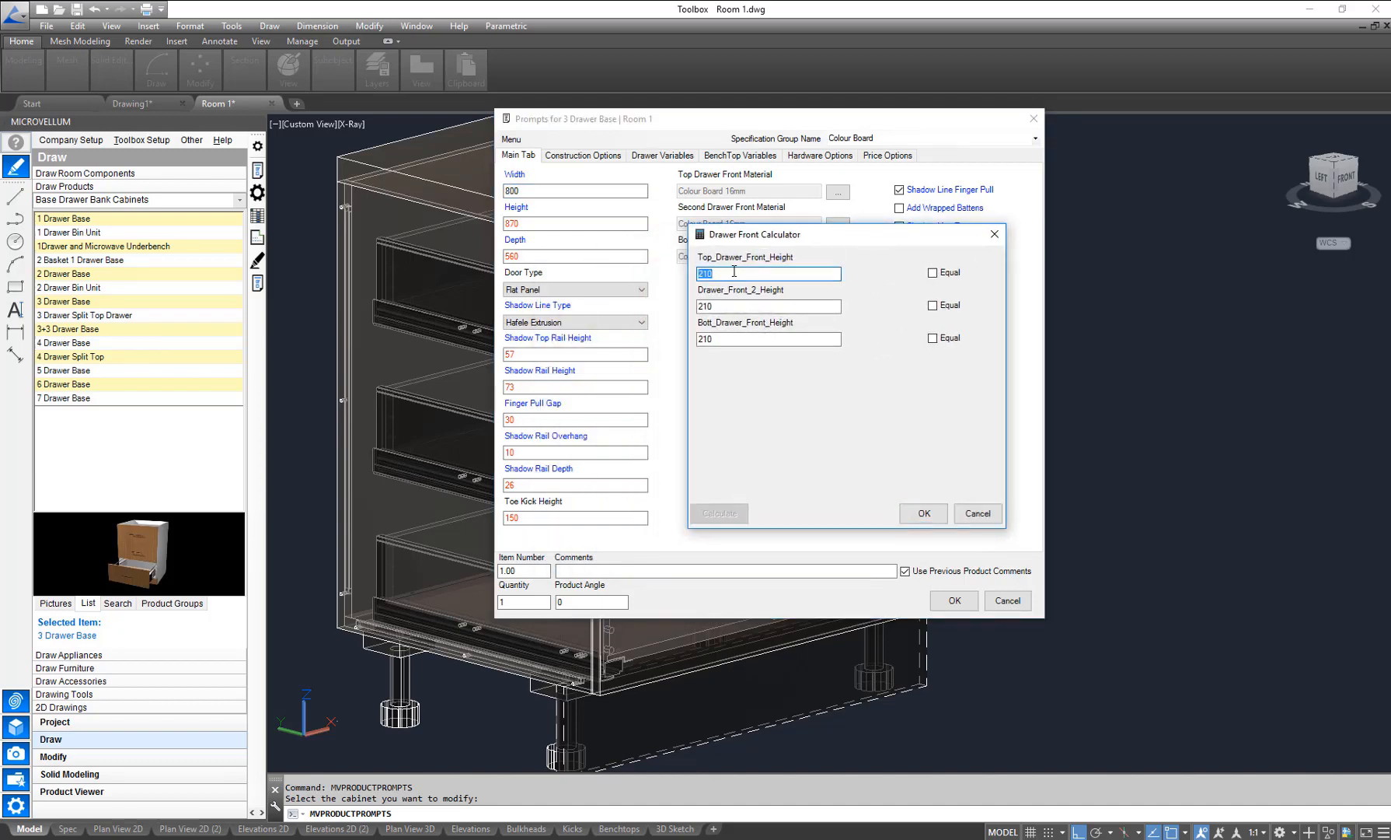
text(150)
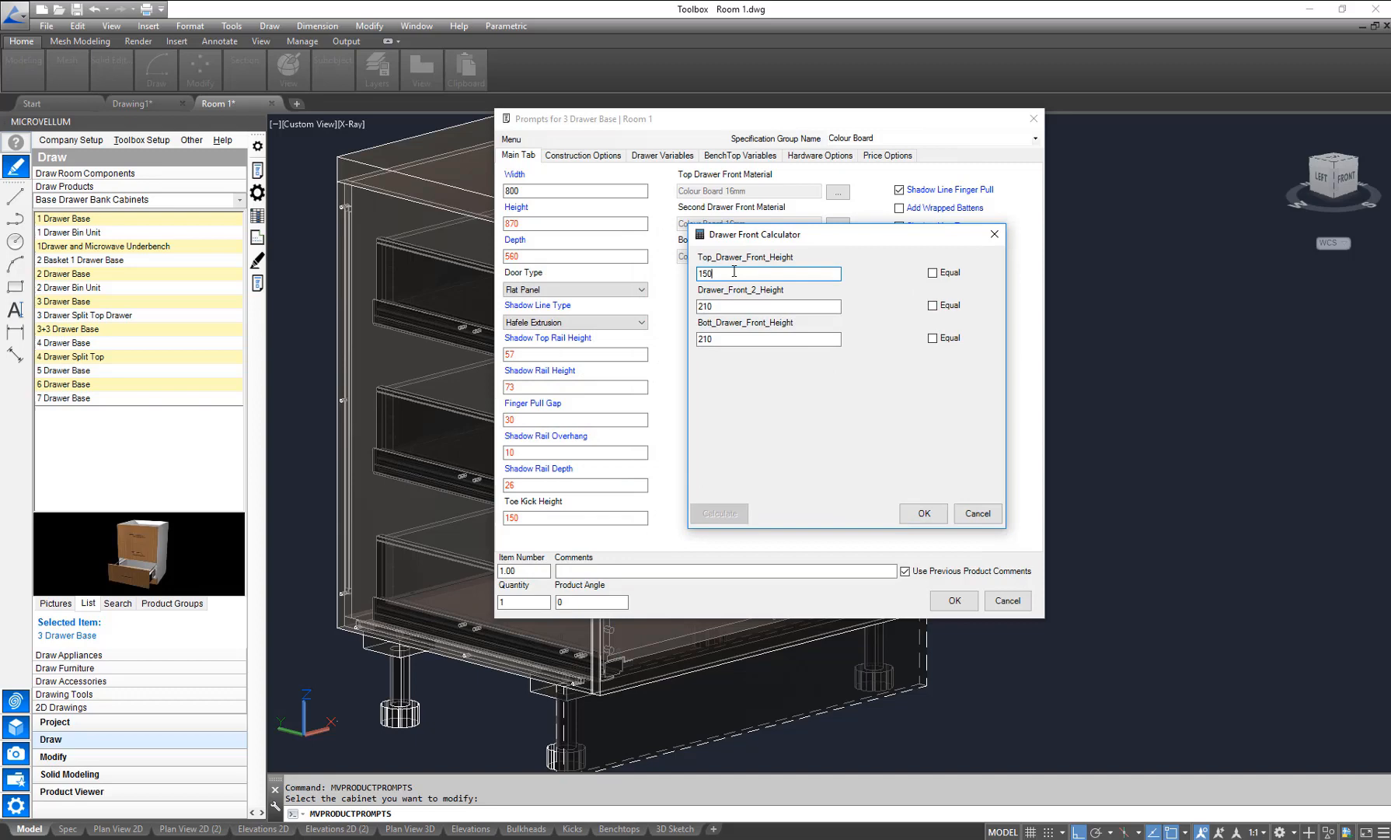
mouse_move(894, 311)
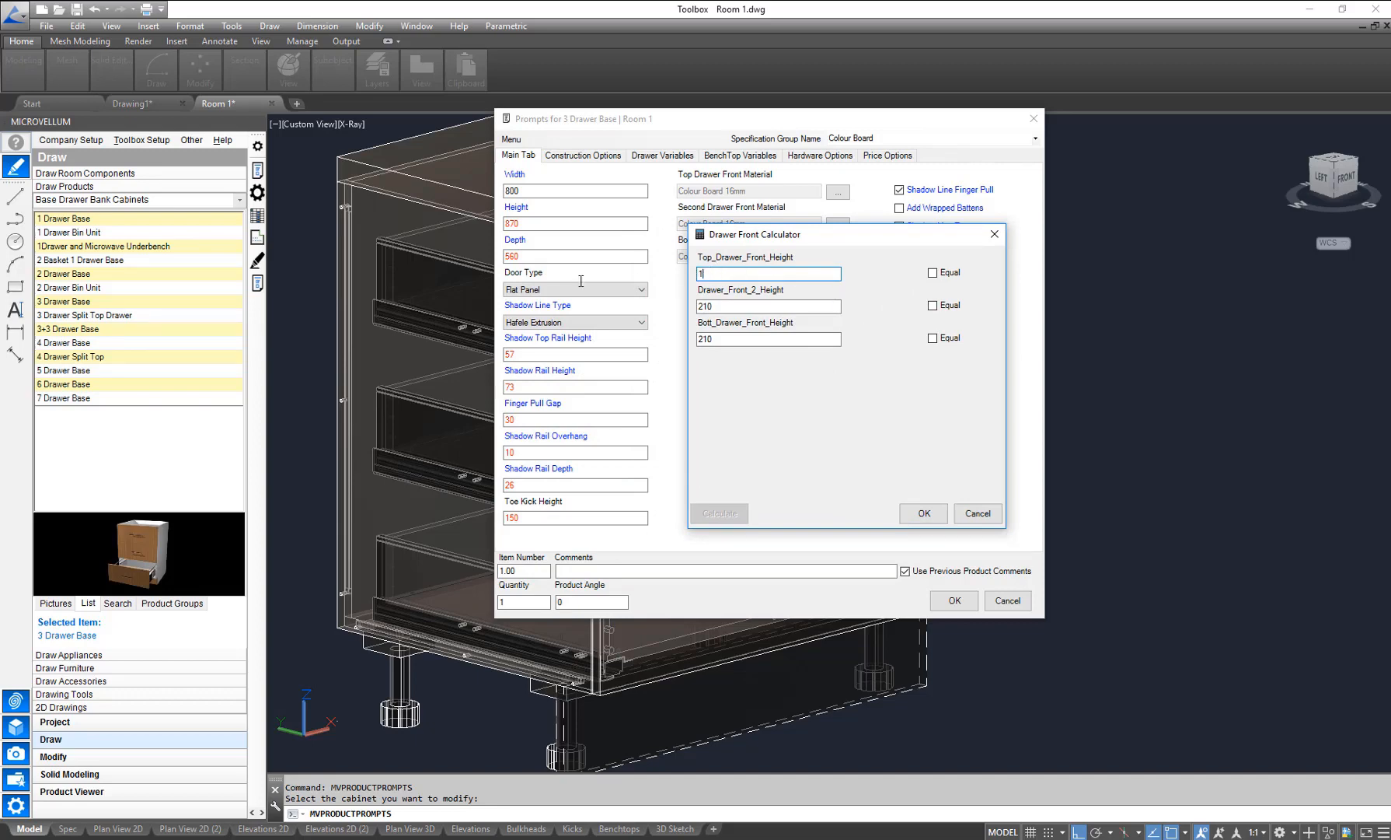
text(160)
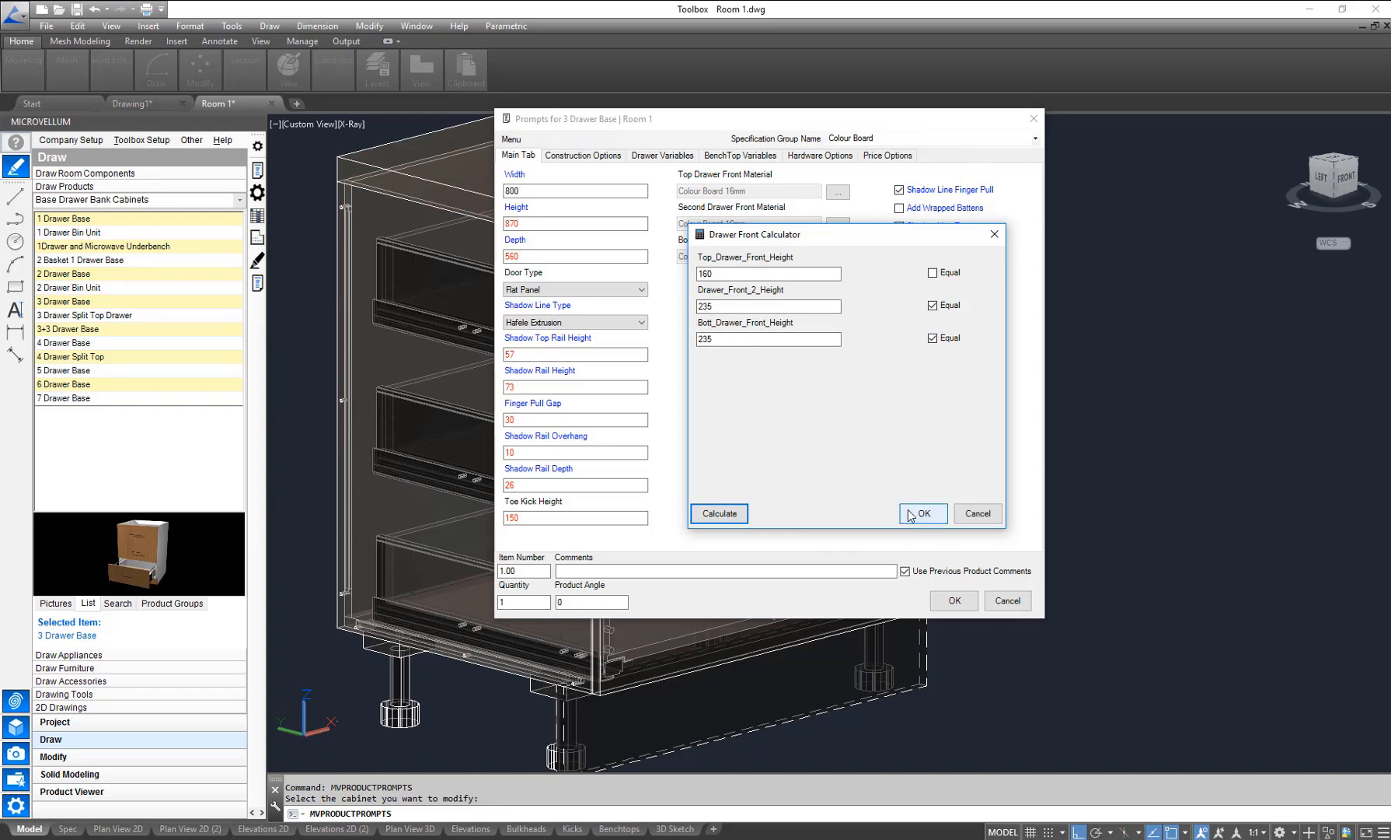
click(922, 513)
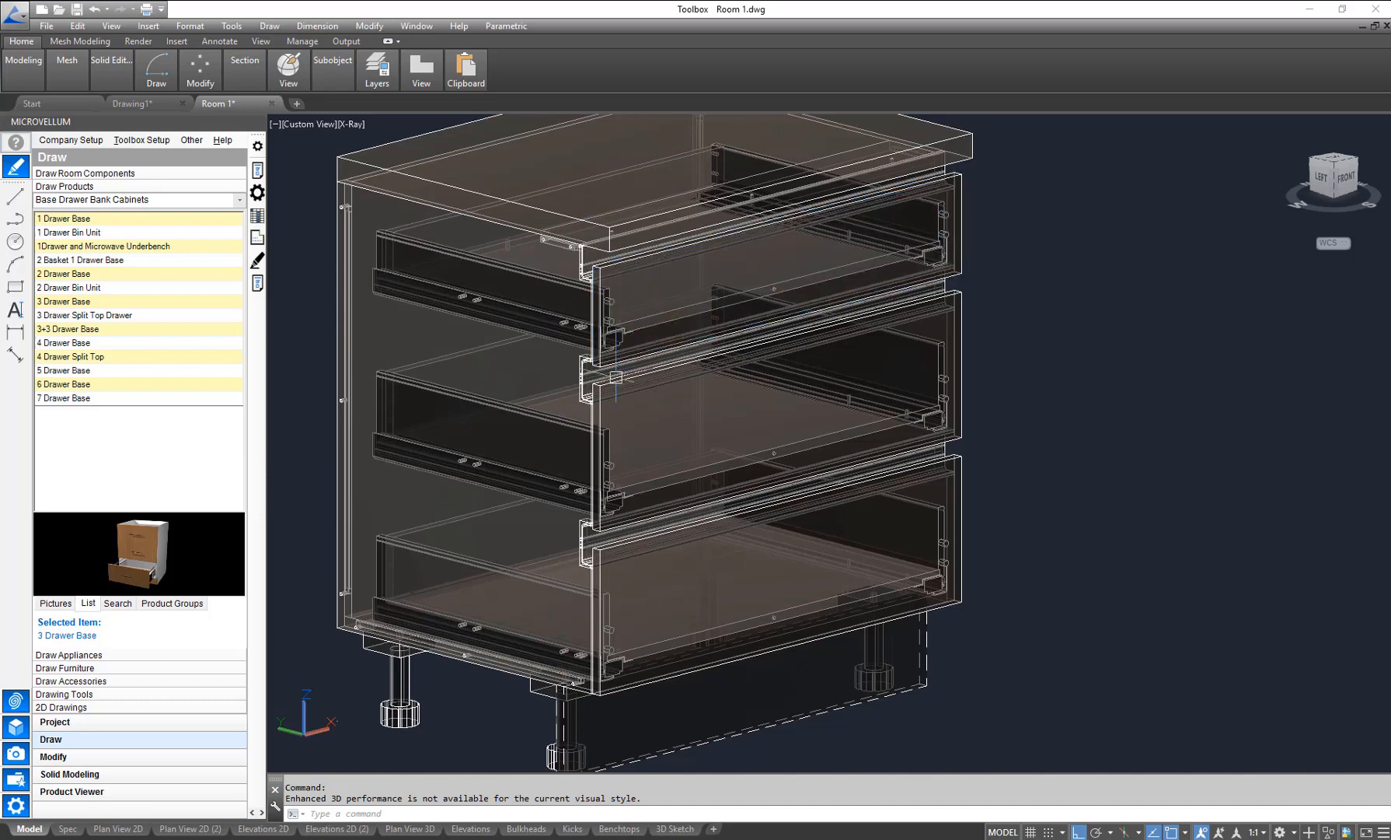
- Switch the viewport visual style from X-Ray to 2D Wireframe
click(773, 390)
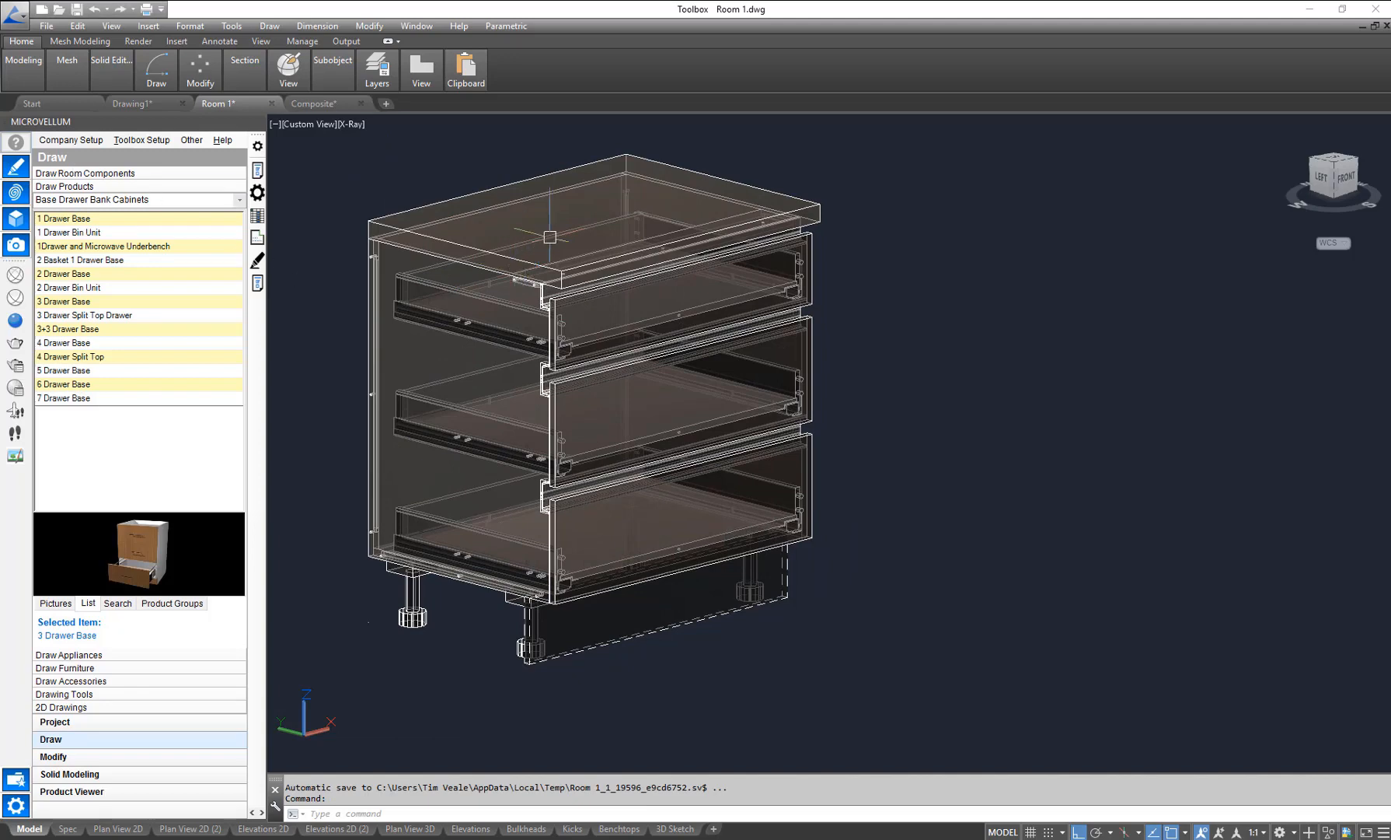
mouse_move(513, 256)
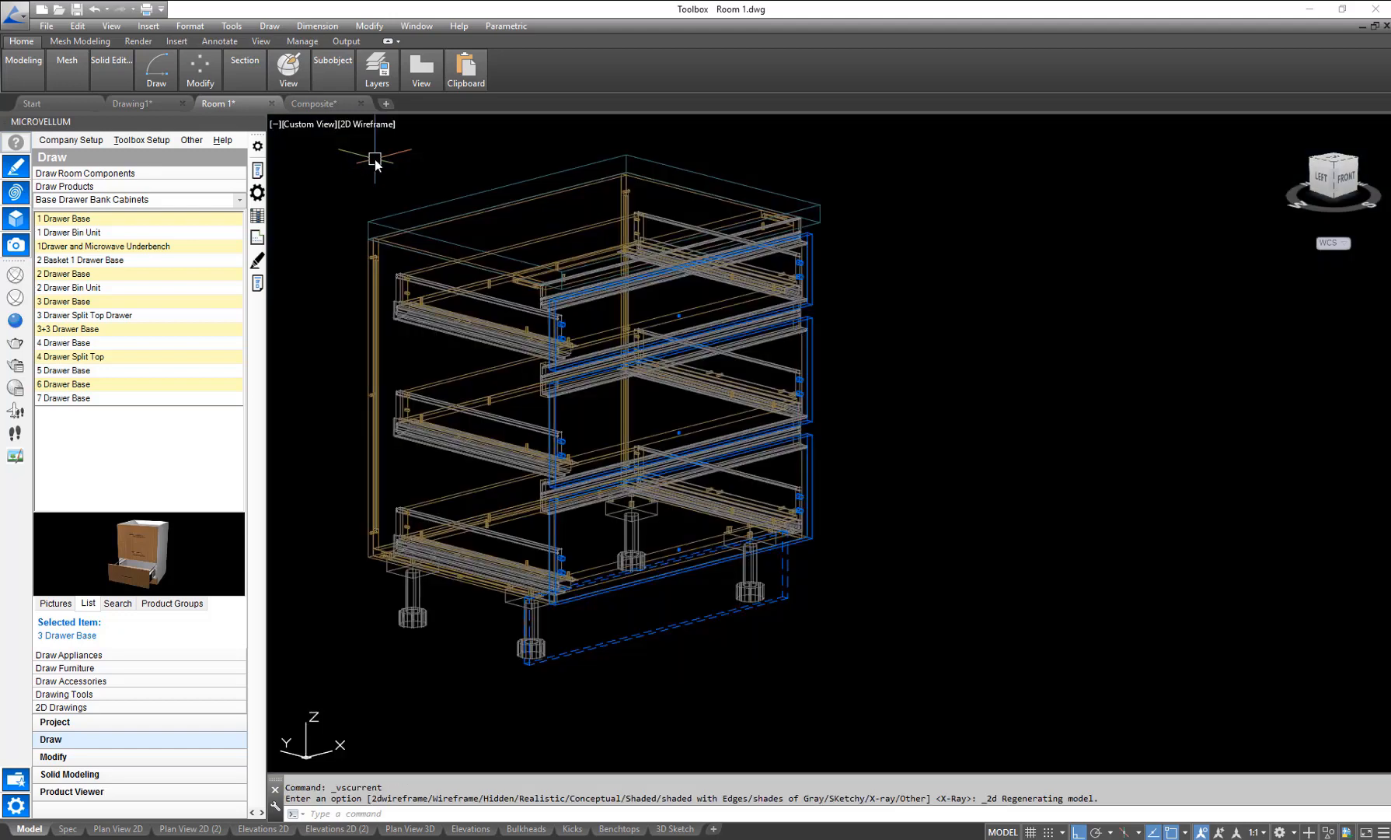
mouse_move(258, 285)
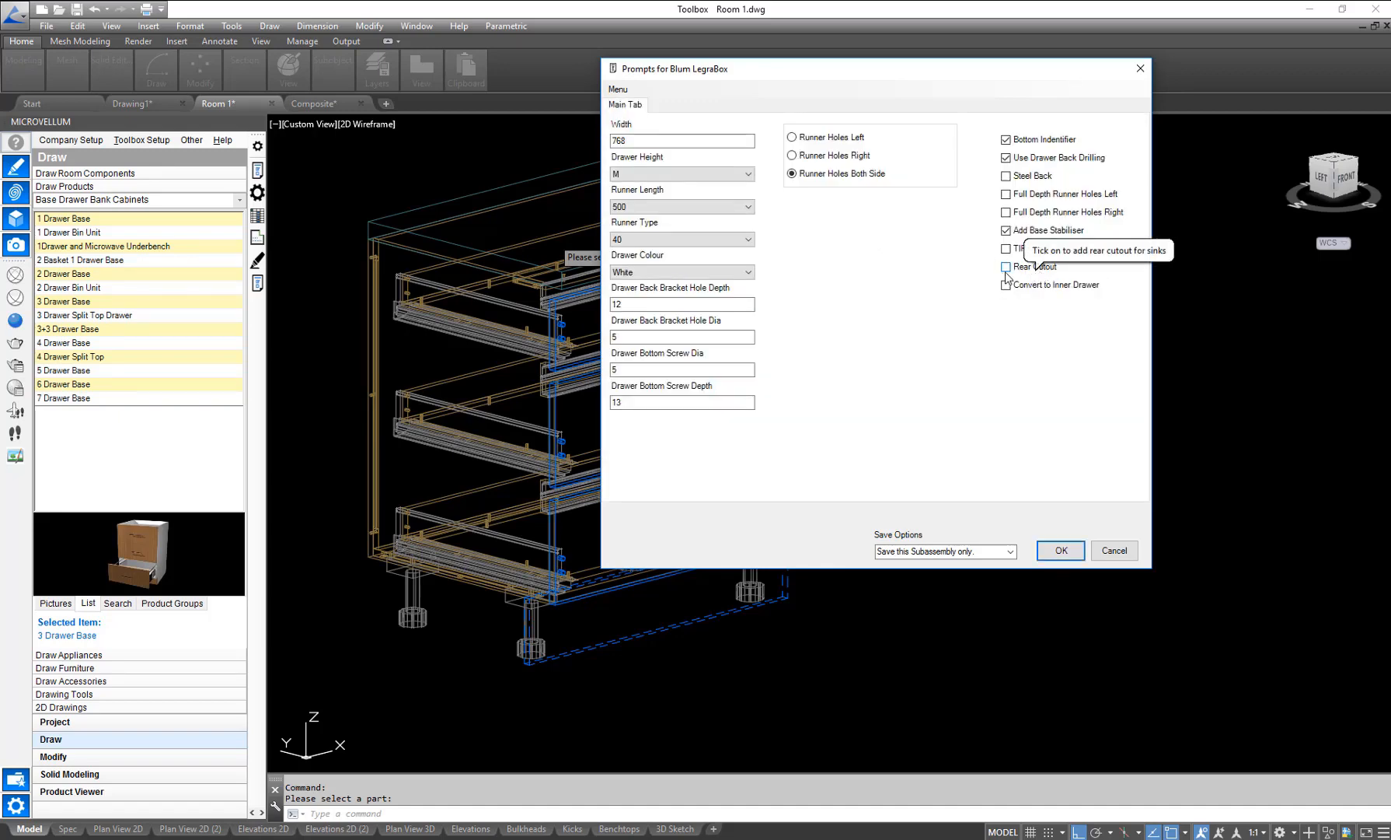
- Enable Rear Cutout on the Blum LegraBox, set width 250, and save the subassembly to the product
click(1006, 266)
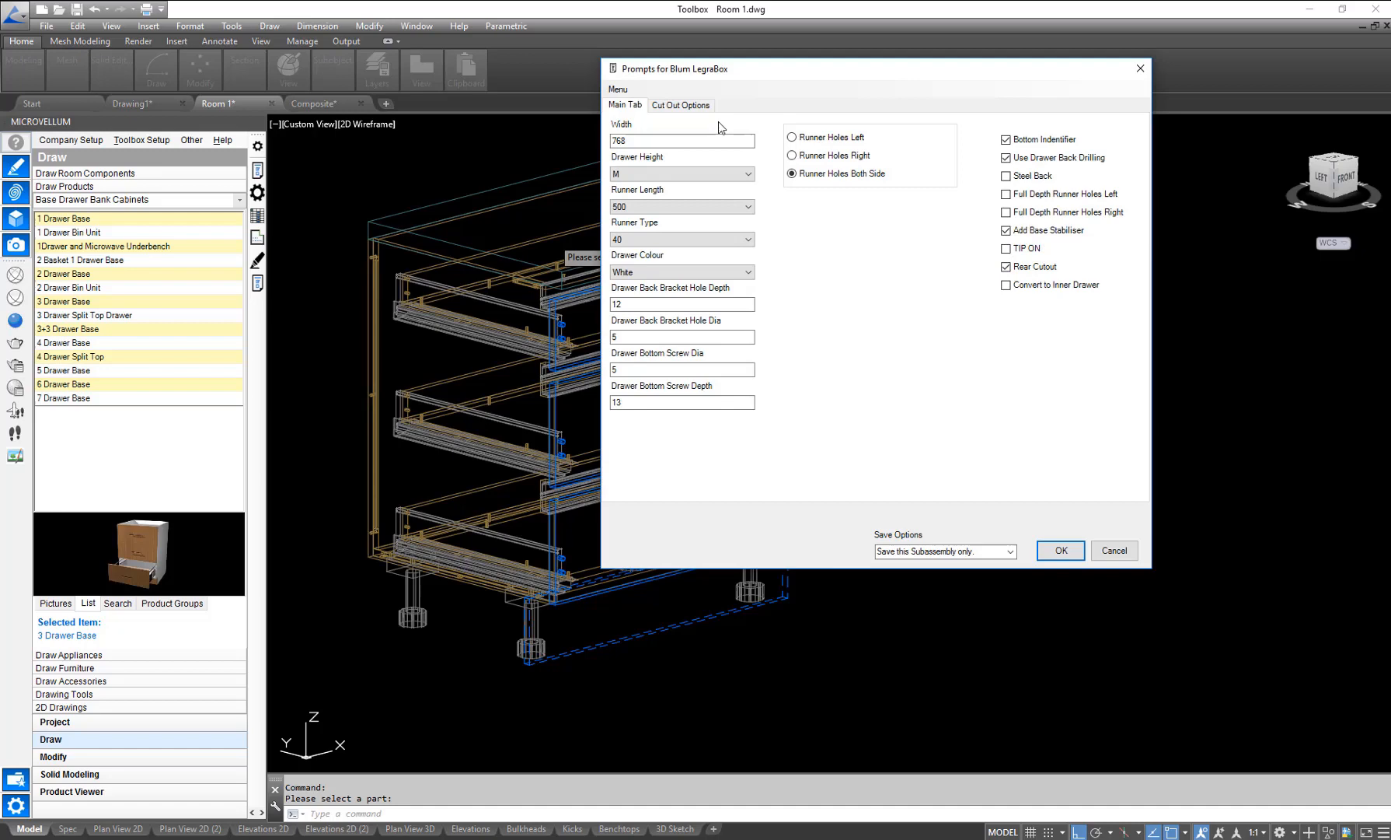
click(679, 104)
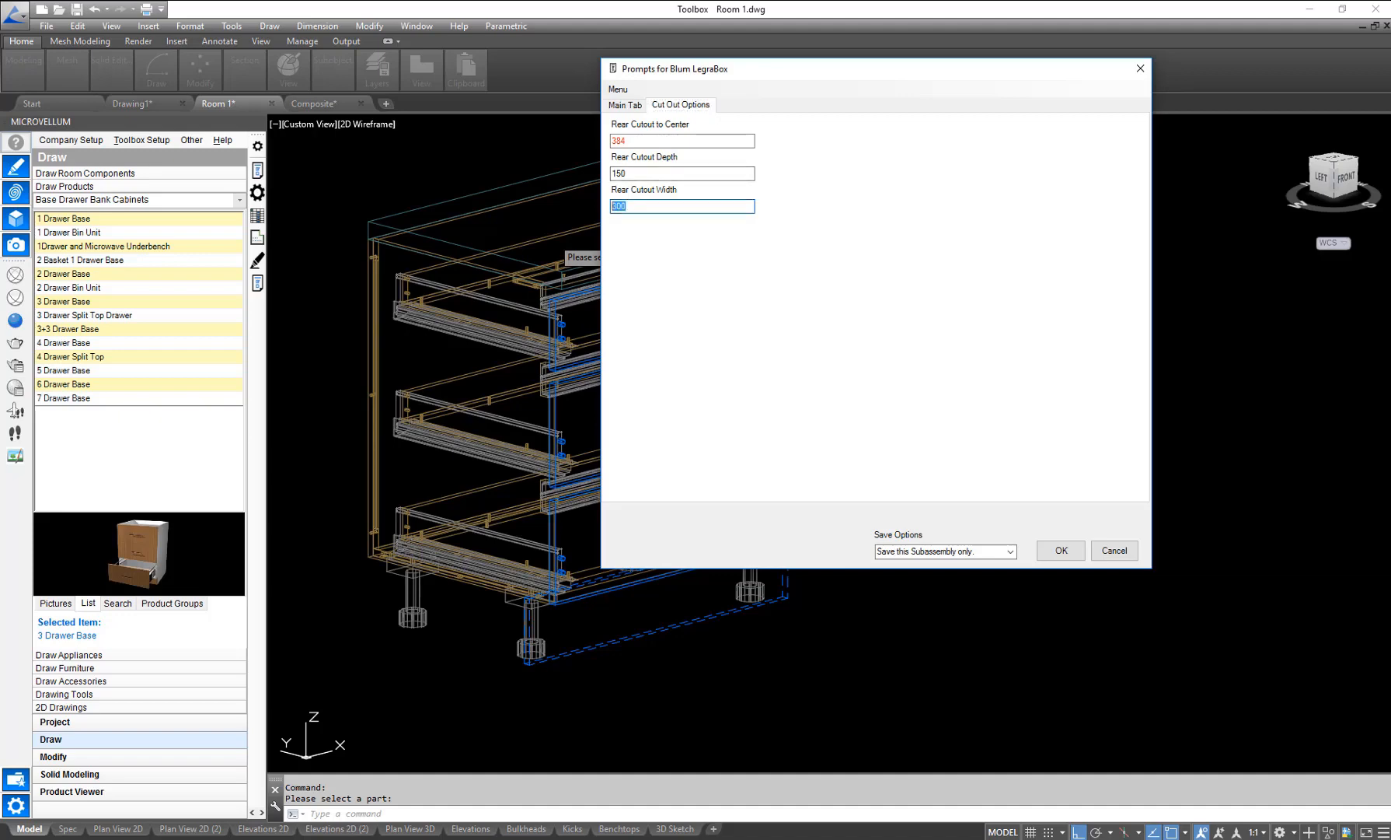
text(2500)
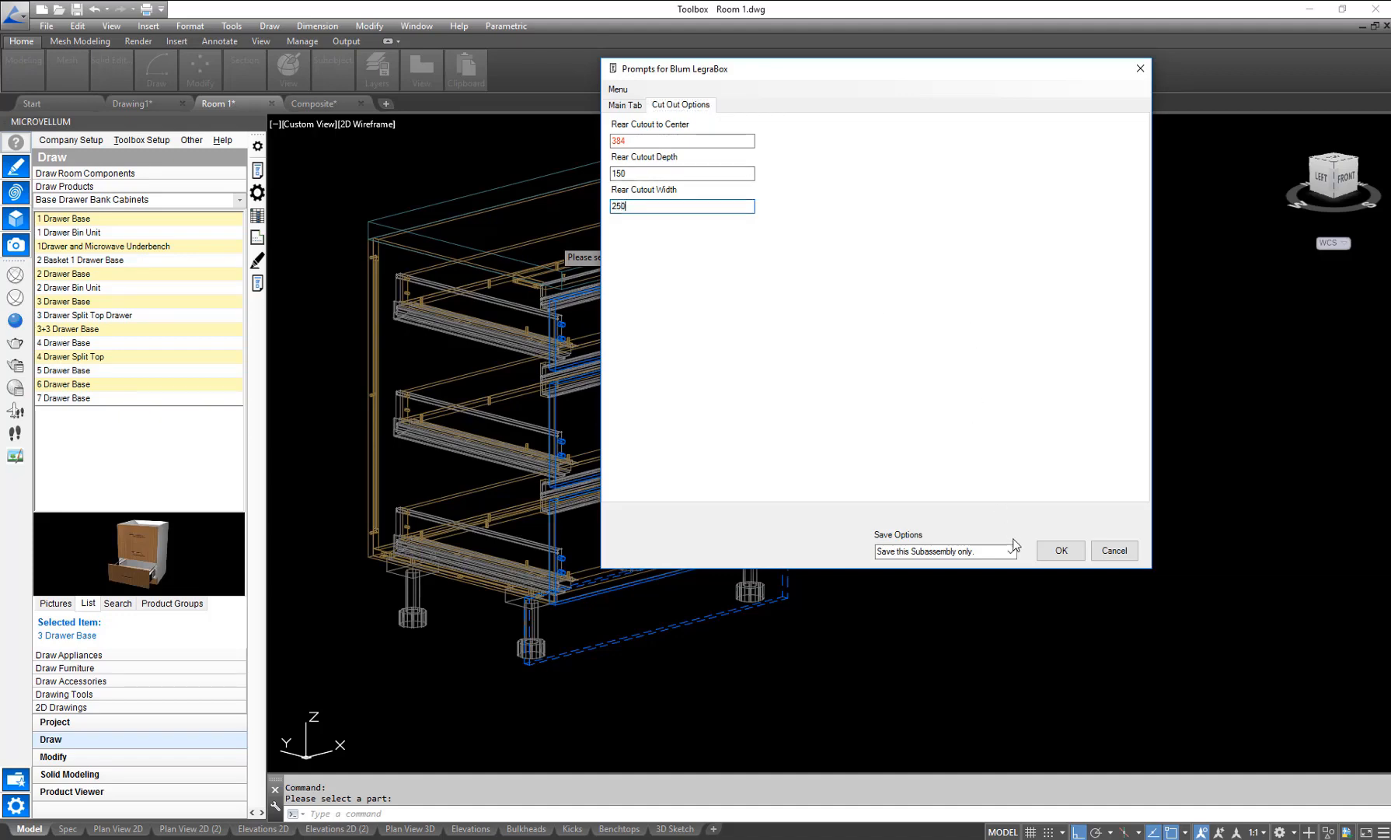
click(1009, 550)
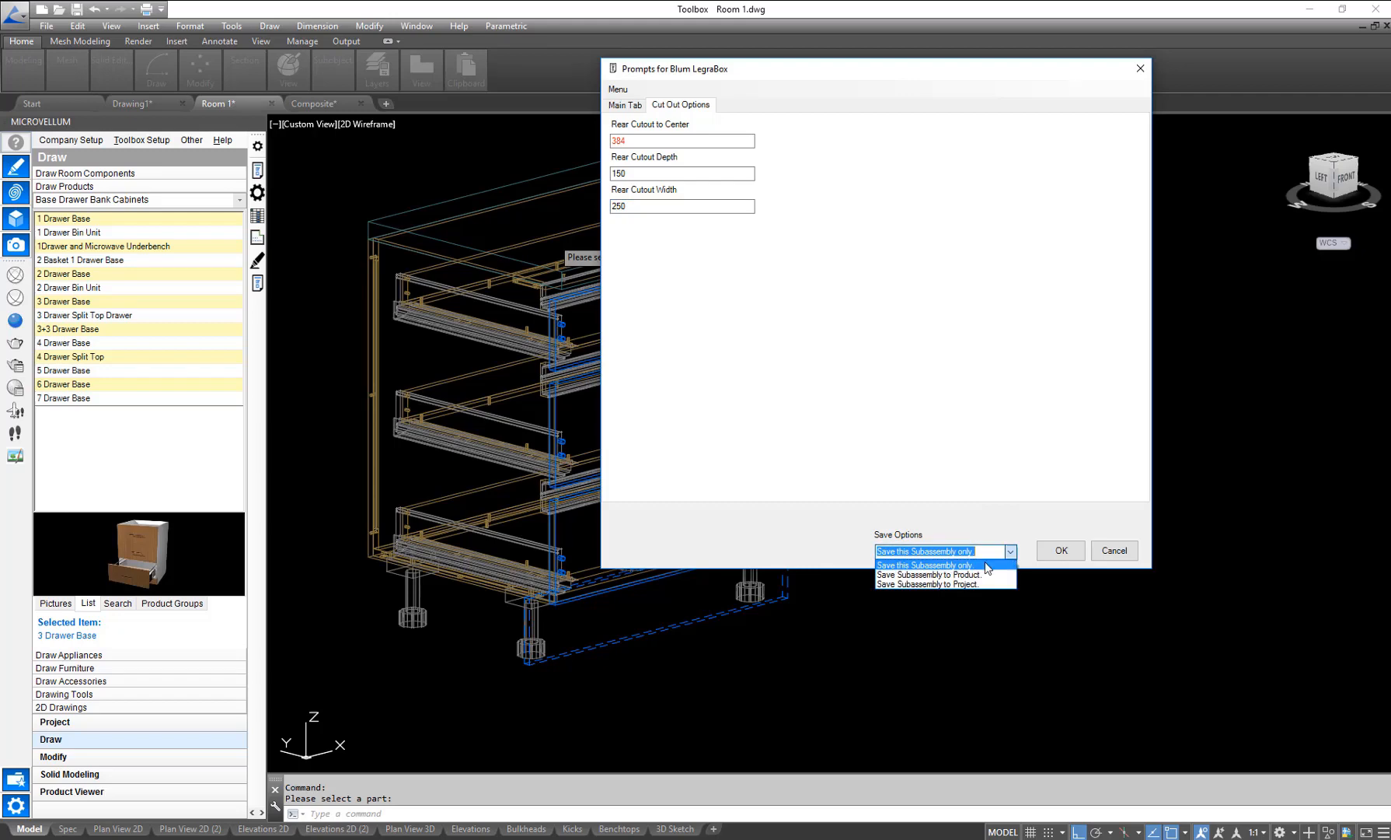
mouse_move(926, 575)
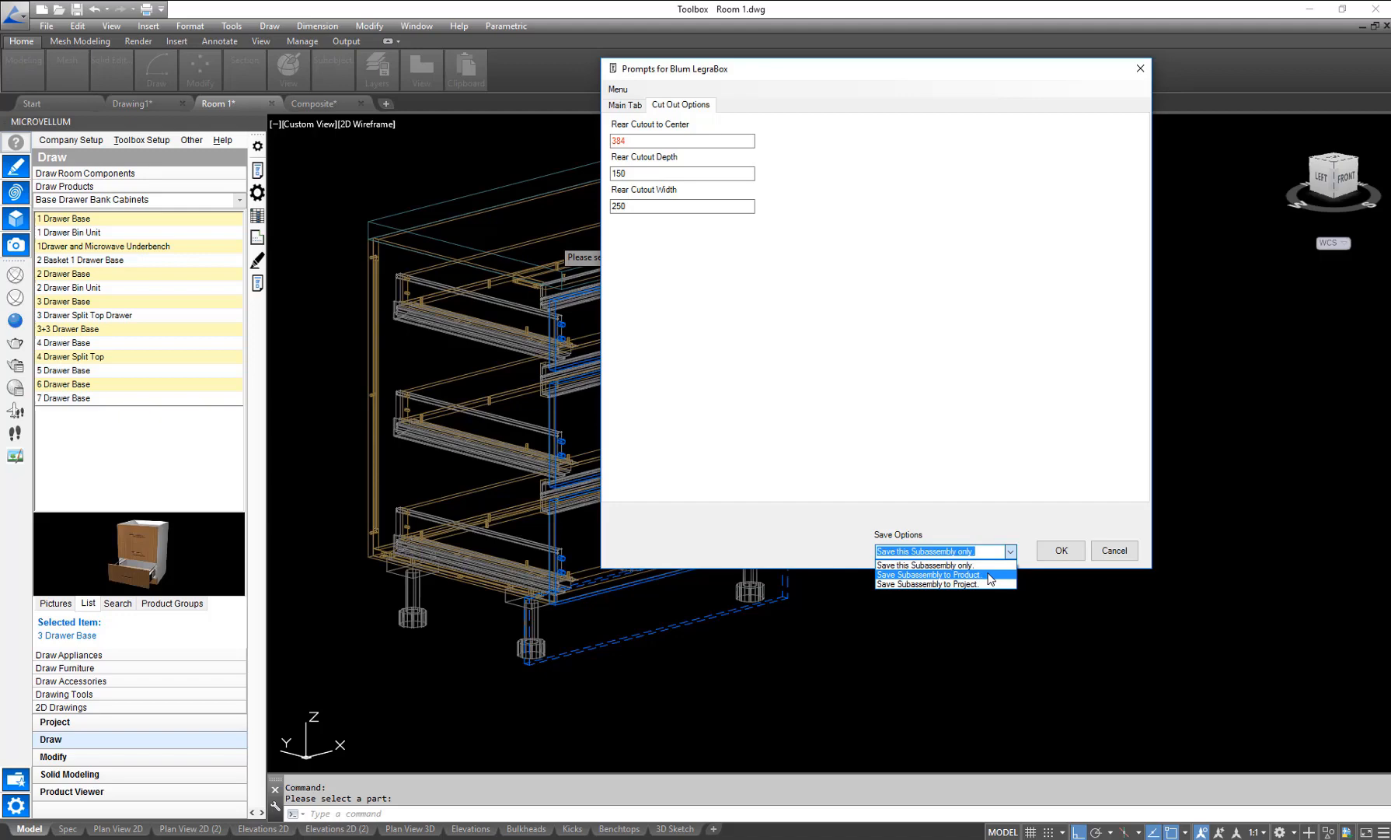
click(1060, 550)
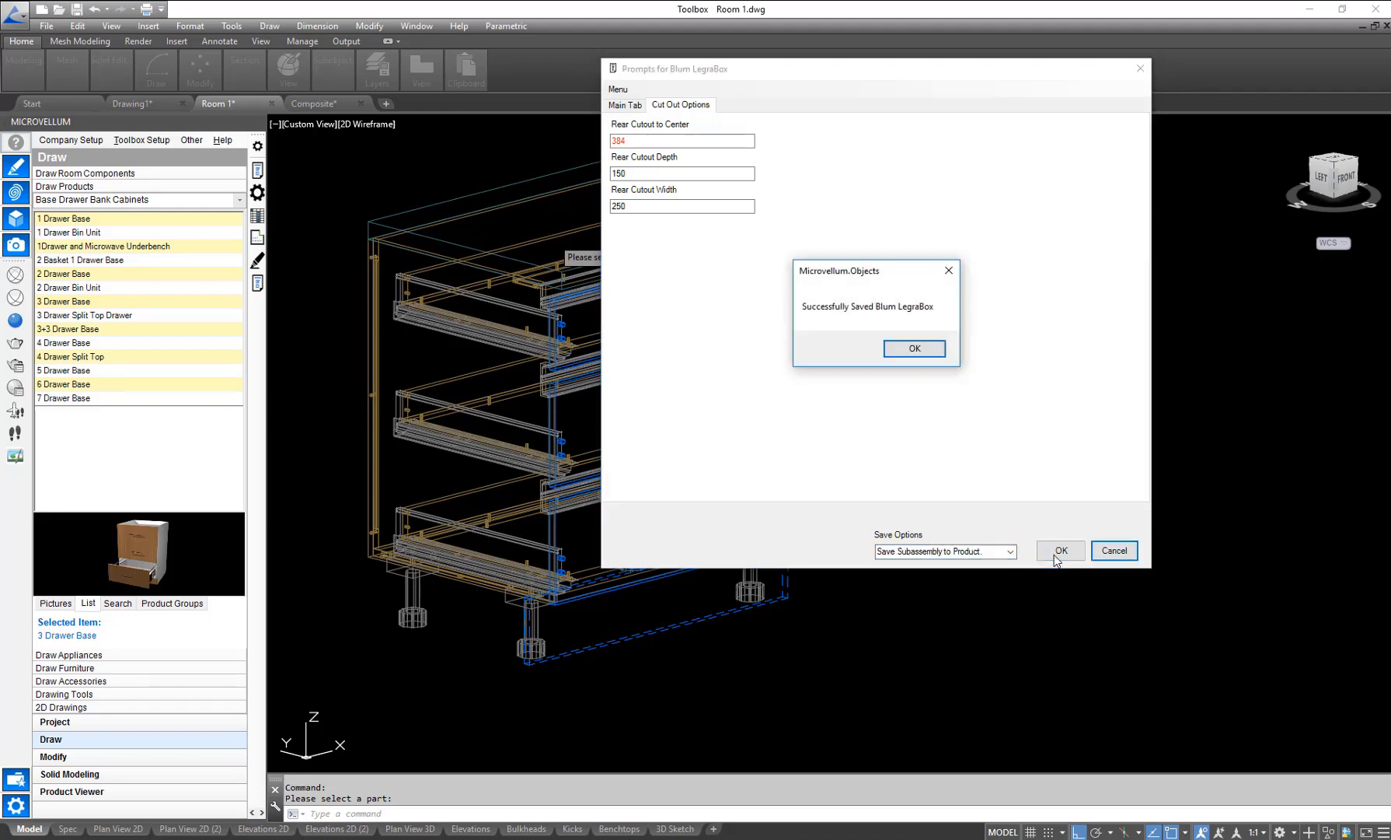